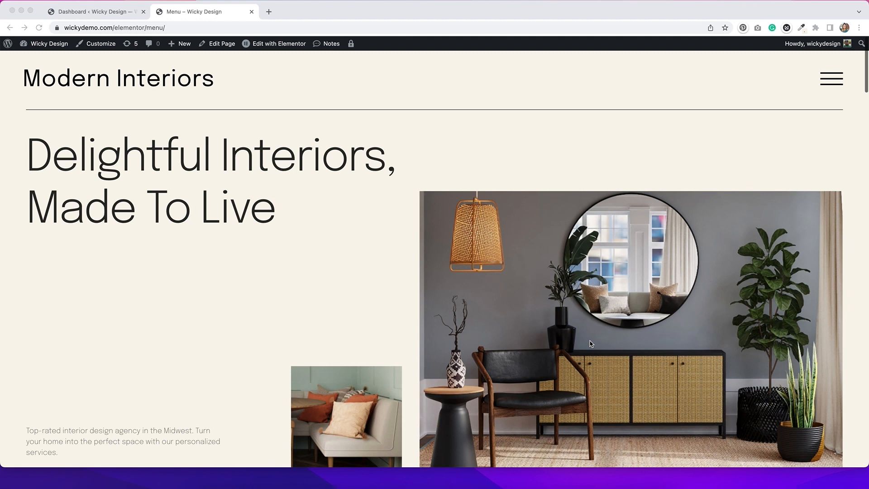
{"action": "mouse_move", "coordinate": [825, 84]}
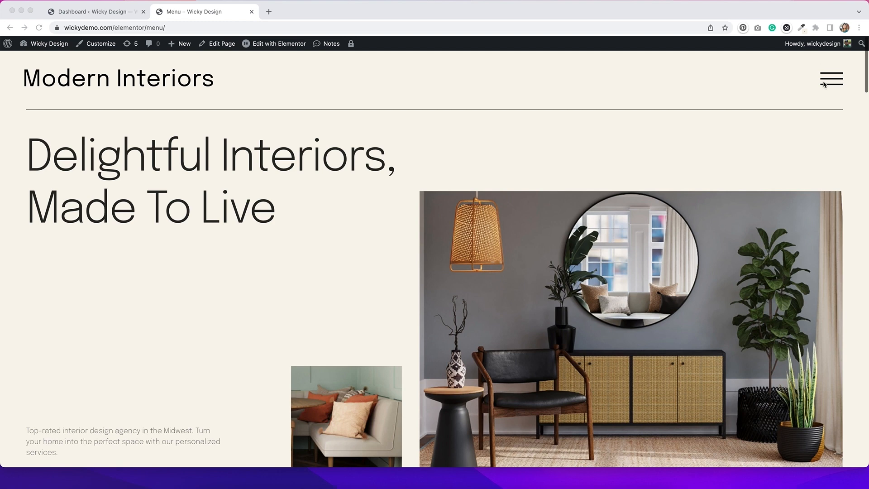
Open the Wicky Design full-screen menu popup from the header's hamburger icon
{"action": "left_click", "coordinate": [832, 79]}
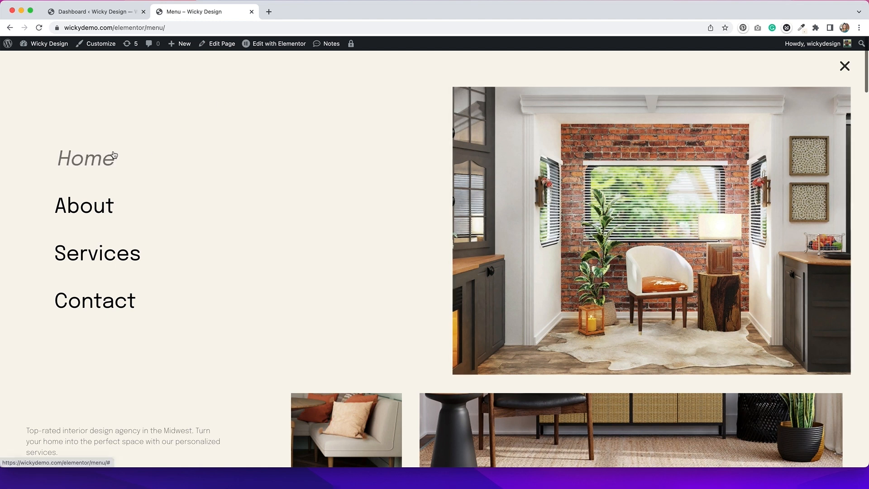
{"action": "mouse_move", "coordinate": [110, 252]}
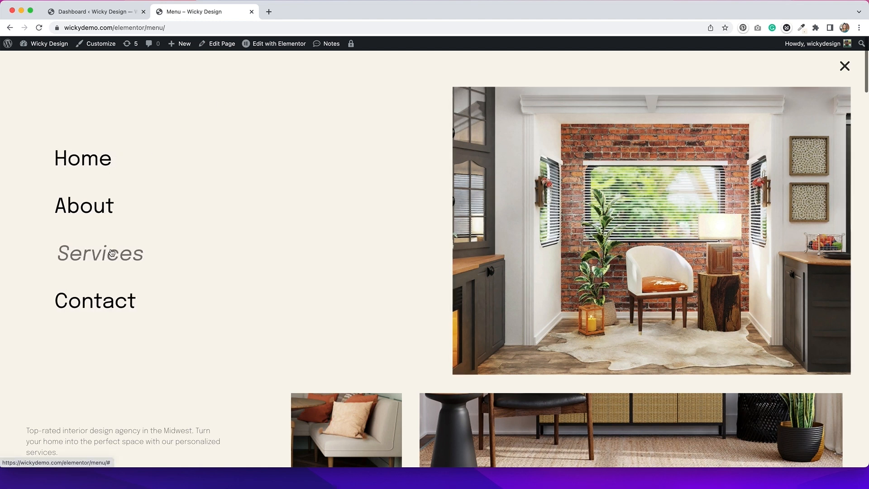
{"action": "mouse_move", "coordinate": [103, 170]}
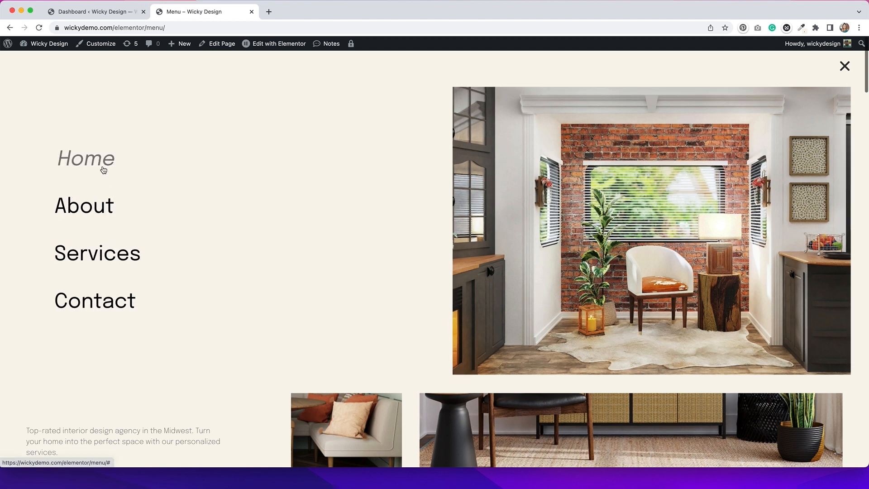
{"action": "mouse_move", "coordinate": [421, 257]}
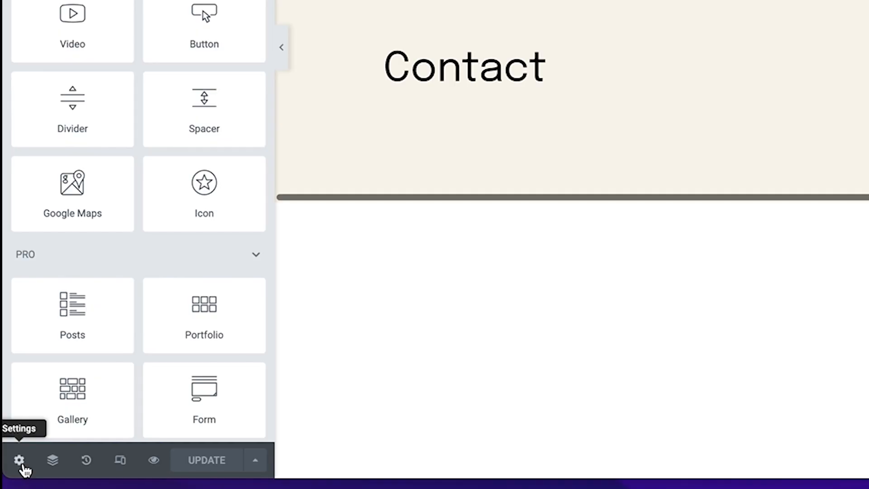
Review the popup's 100vw, no-overlay layout and toggle its close button off and back on
{"action": "left_click", "coordinate": [21, 460]}
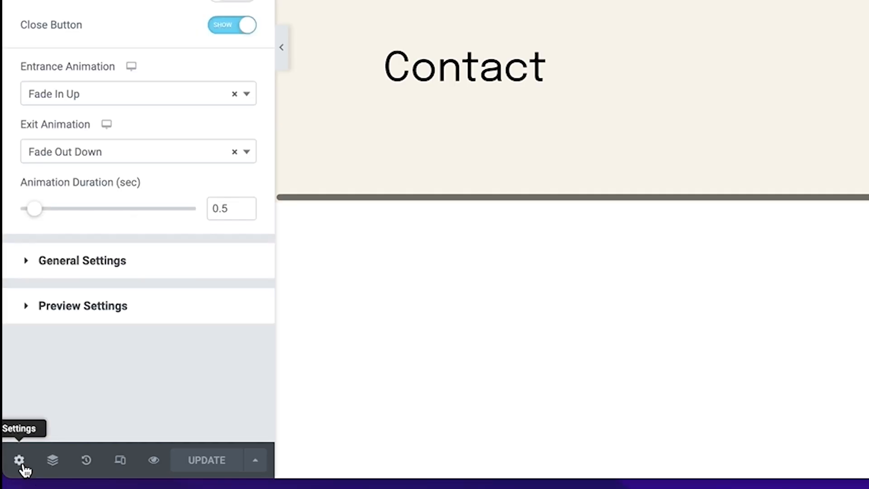
{"action": "mouse_move", "coordinate": [59, 93]}
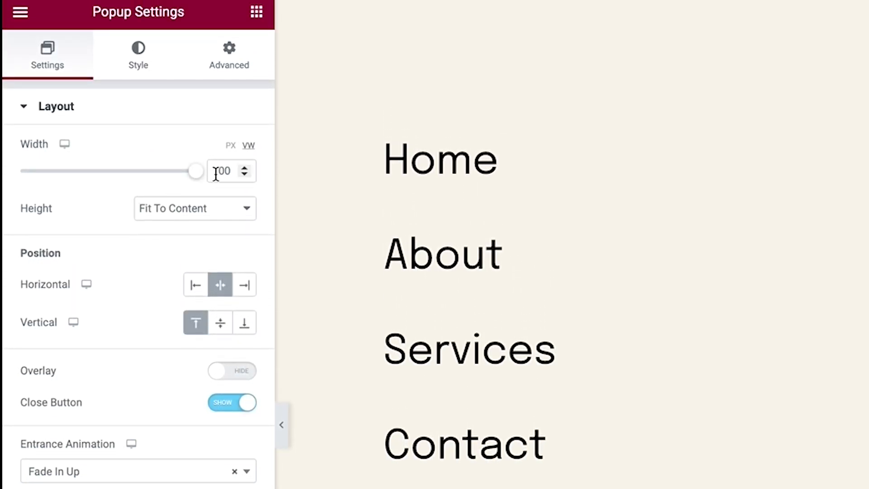
{"action": "left_click", "coordinate": [439, 162]}
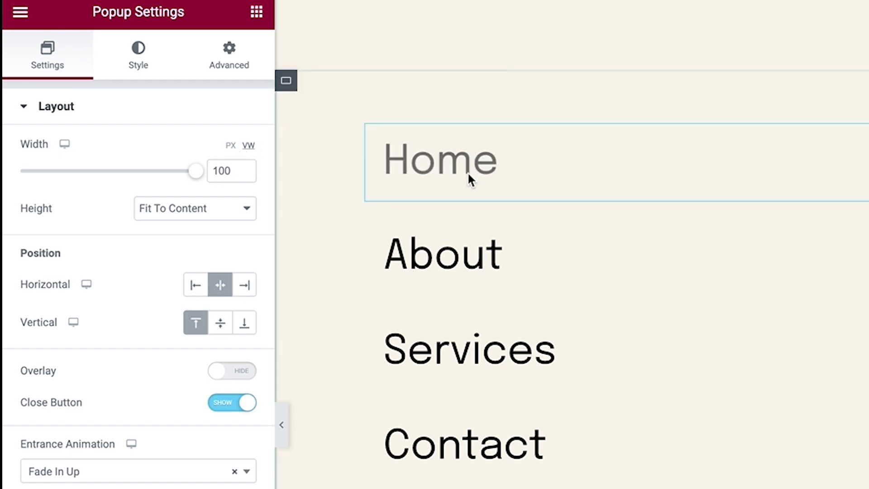
{"action": "scroll", "scroll_direction": "down", "scroll_amount": 3}
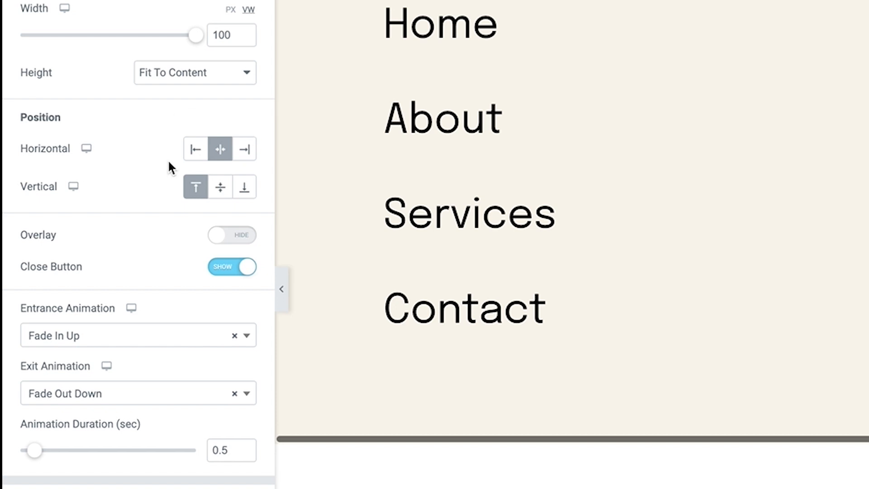
{"action": "mouse_move", "coordinate": [219, 149]}
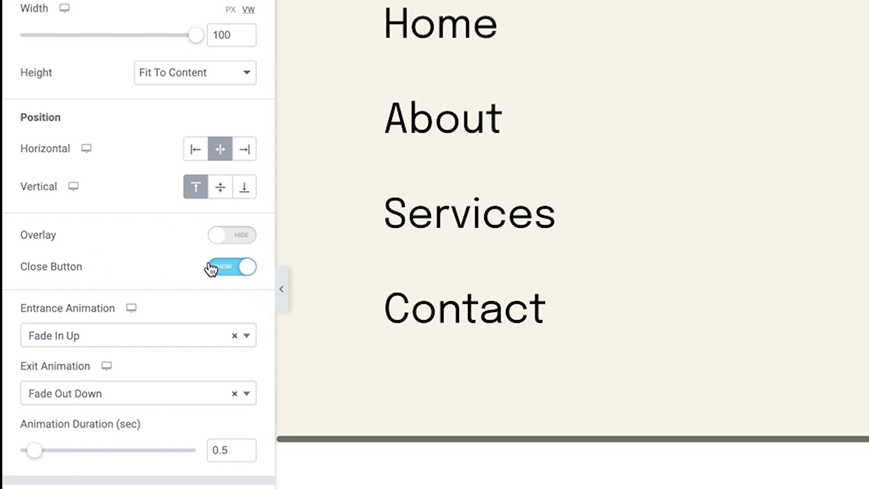
{"action": "left_click", "coordinate": [230, 268]}
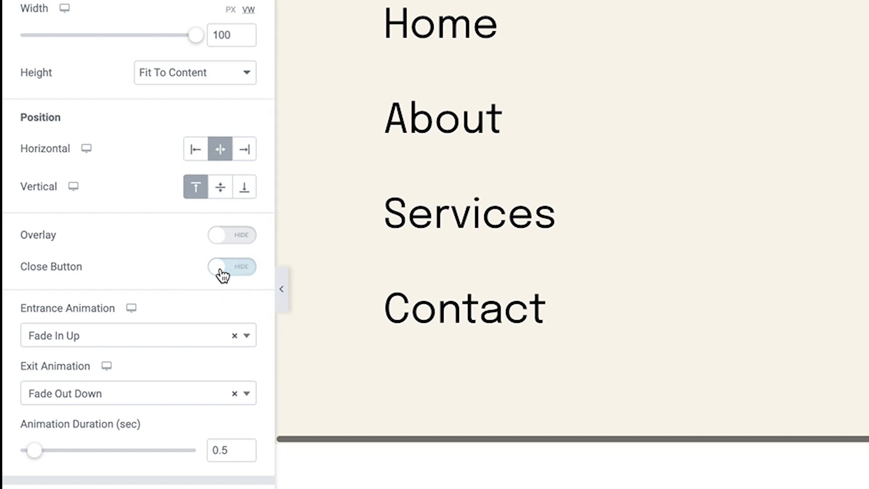
{"action": "left_click", "coordinate": [232, 266]}
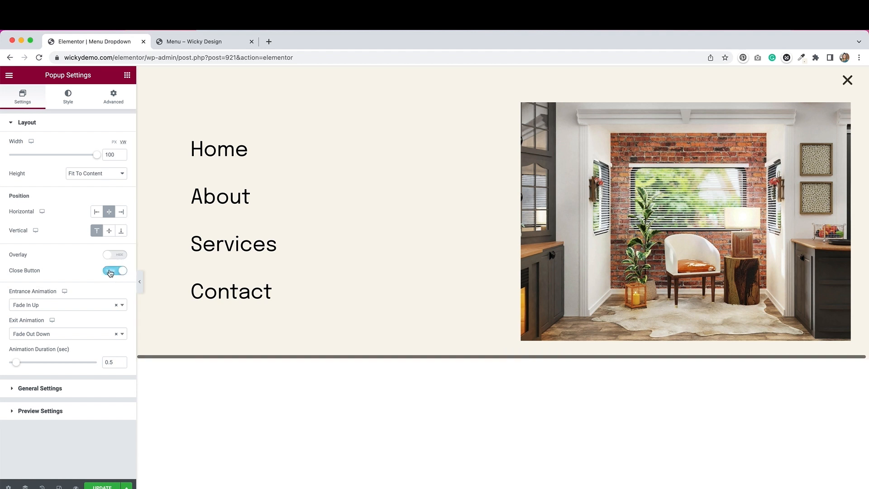
{"action": "left_click", "coordinate": [114, 271]}
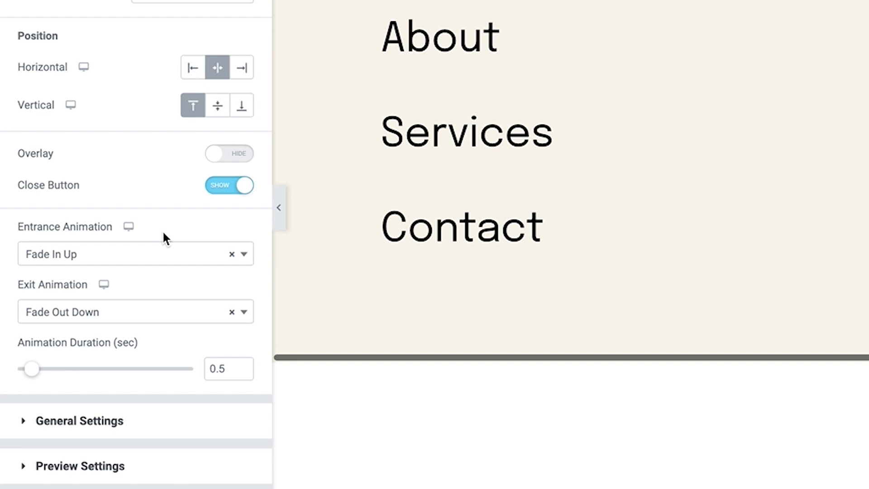
{"action": "mouse_move", "coordinate": [39, 323]}
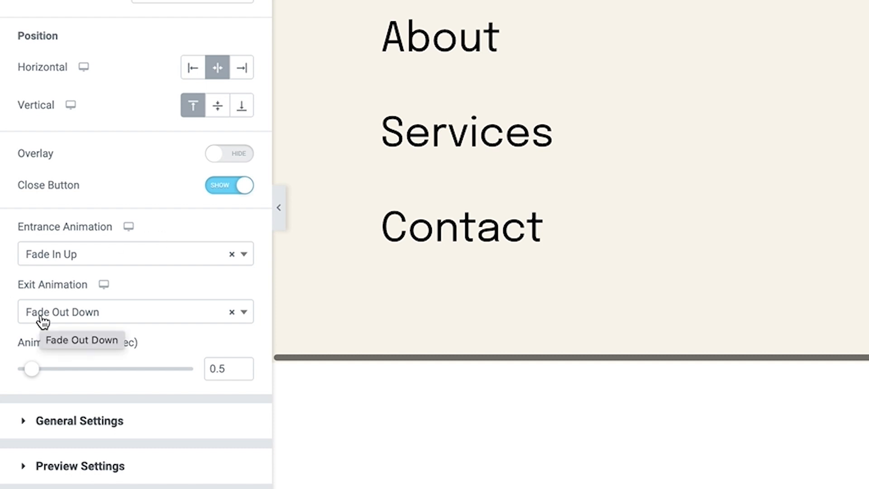
{"action": "mouse_move", "coordinate": [90, 279]}
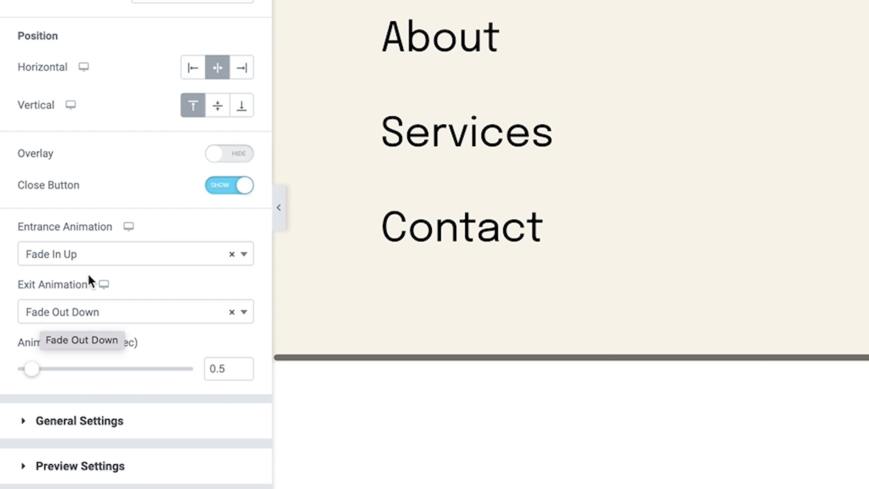
{"action": "left_click", "coordinate": [113, 254]}
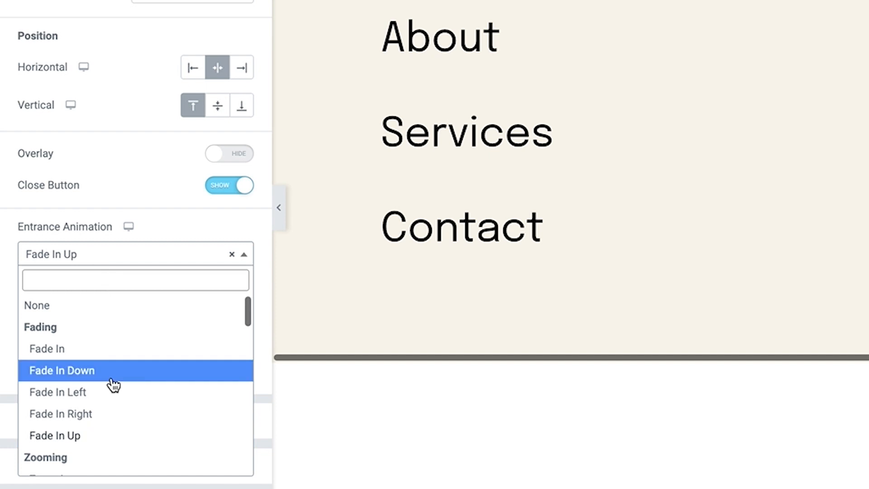
{"action": "scroll", "scroll_direction": "down", "scroll_amount": 3}
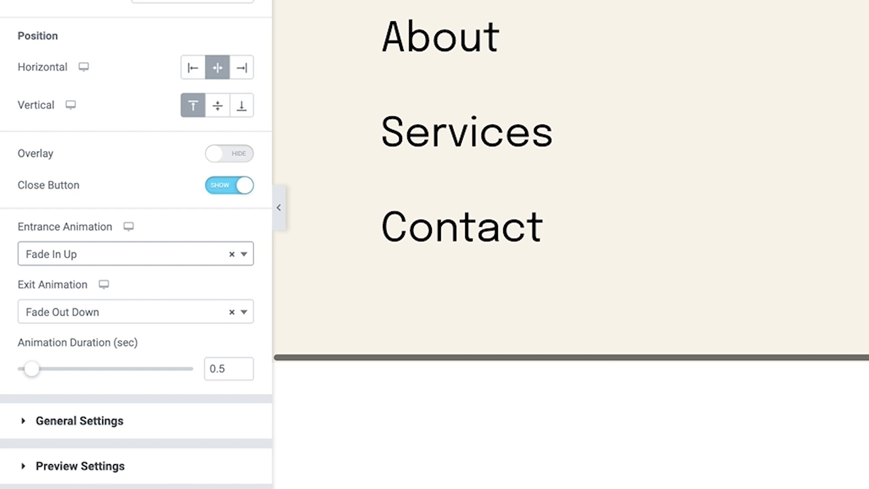
{"action": "left_click", "coordinate": [135, 59]}
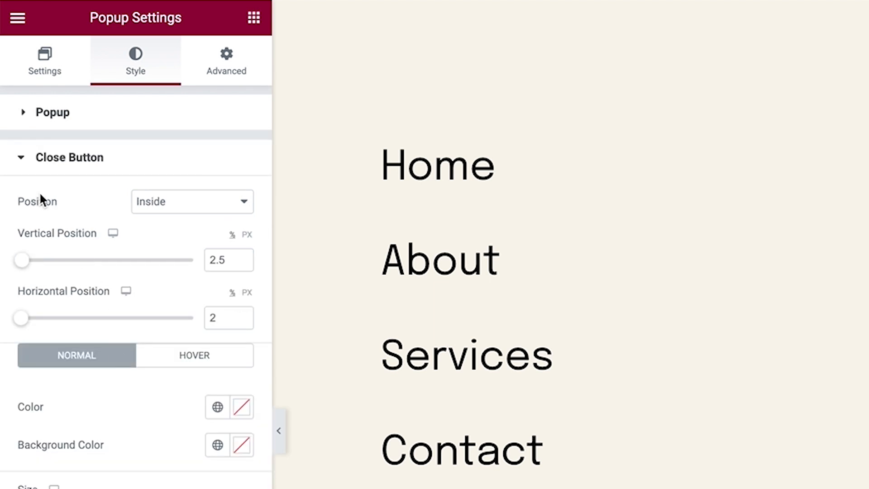
{"action": "mouse_move", "coordinate": [103, 263]}
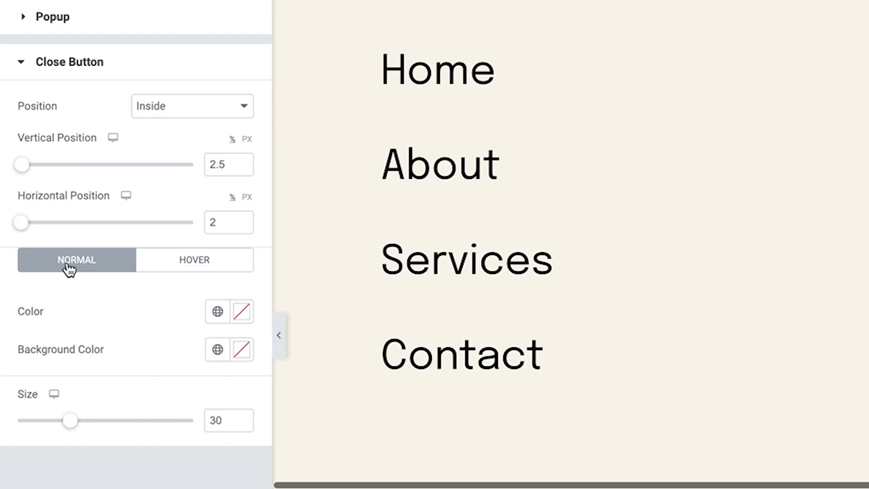
{"action": "mouse_move", "coordinate": [58, 245]}
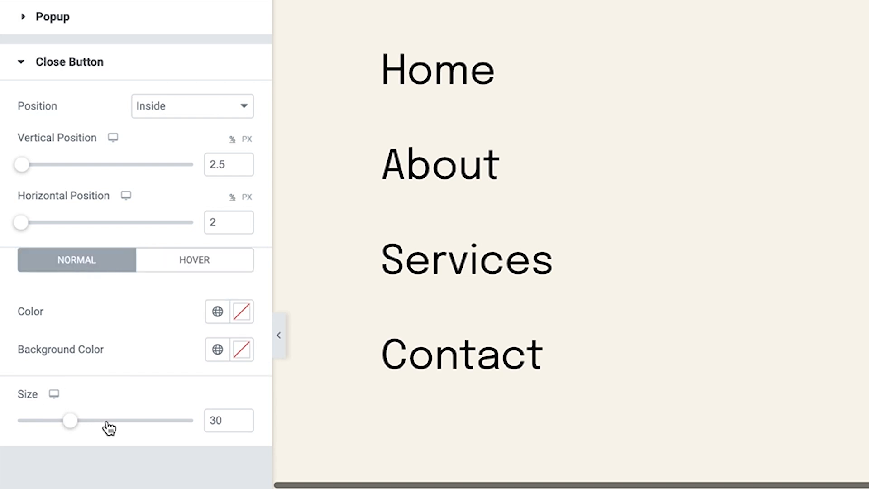
{"action": "mouse_move", "coordinate": [208, 453]}
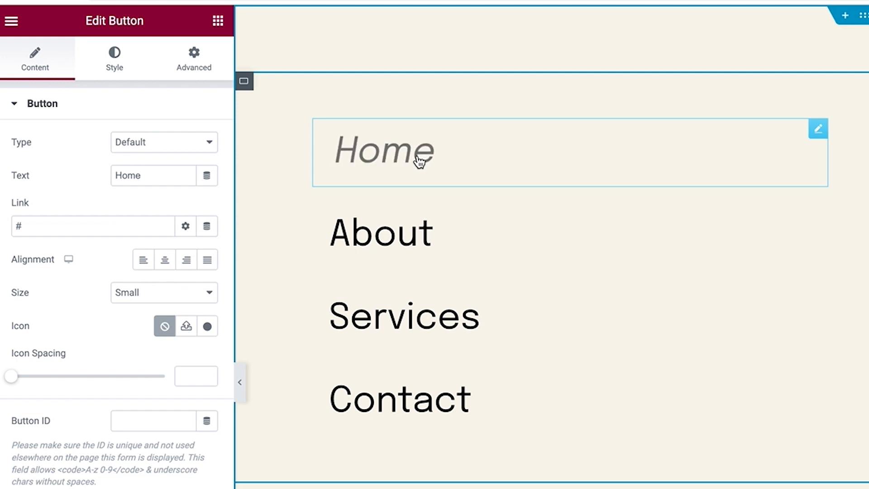
{"action": "mouse_move", "coordinate": [381, 149]}
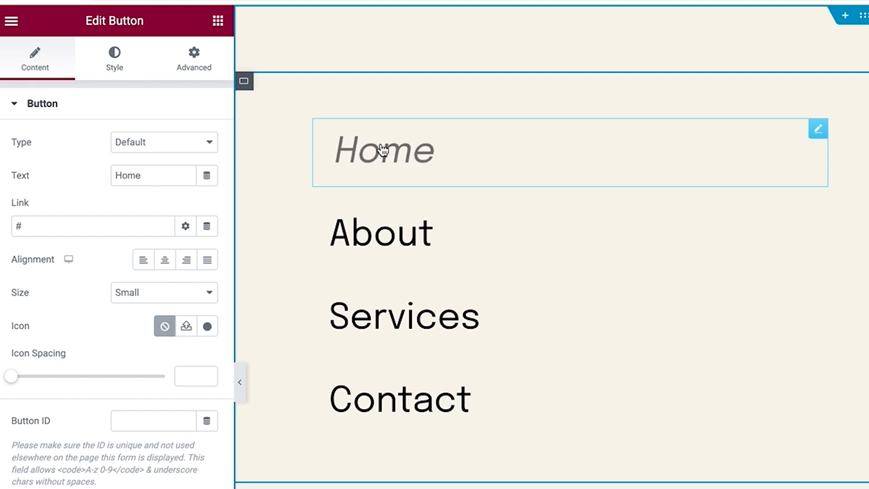
{"action": "mouse_move", "coordinate": [413, 171]}
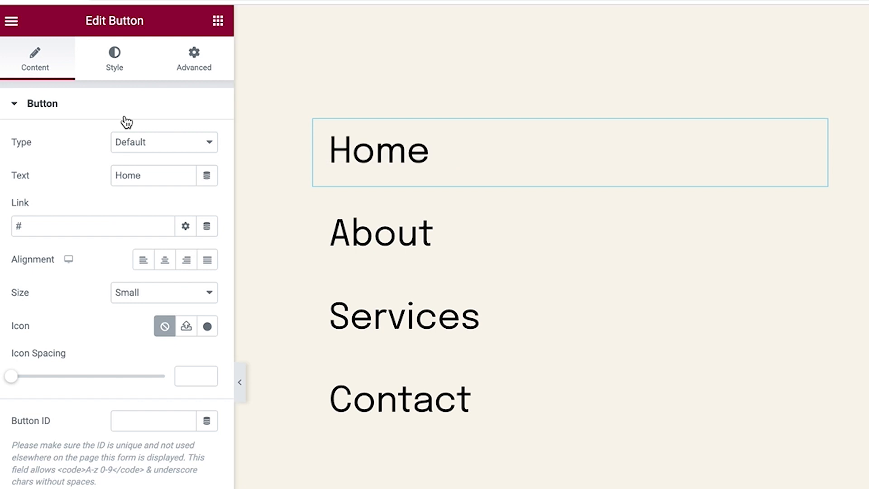
Show the Home button's Hover styling, with gray text and Skew Forward animation
{"action": "left_click", "coordinate": [114, 58]}
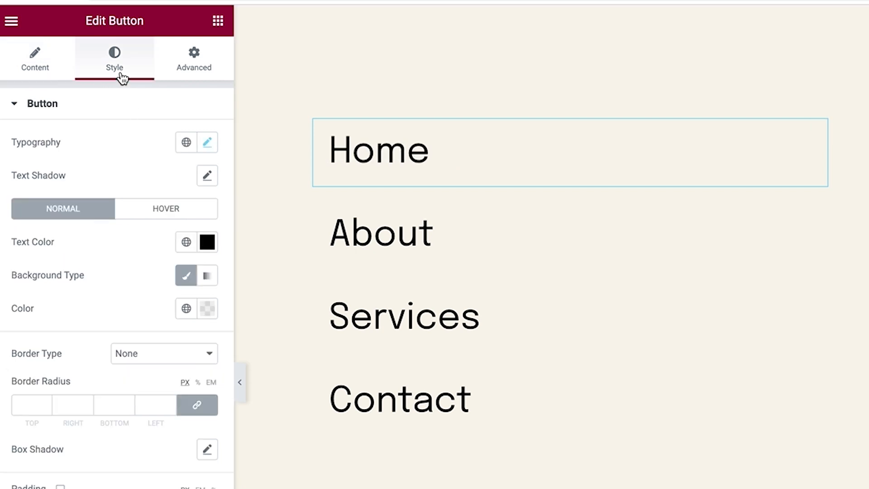
{"action": "mouse_move", "coordinate": [52, 275]}
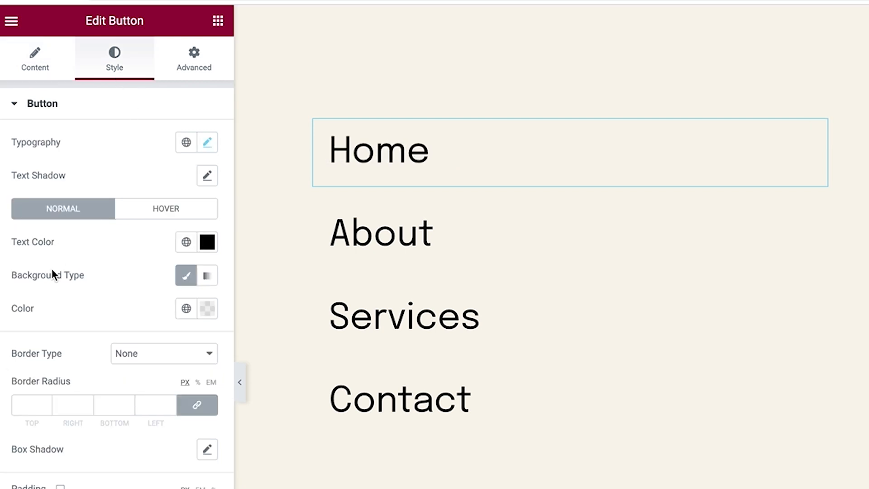
{"action": "mouse_move", "coordinate": [103, 305]}
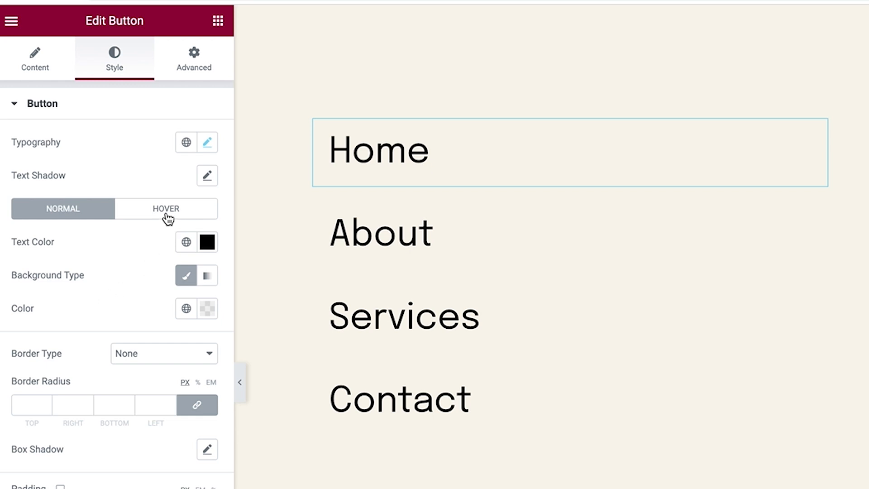
{"action": "left_click", "coordinate": [165, 208]}
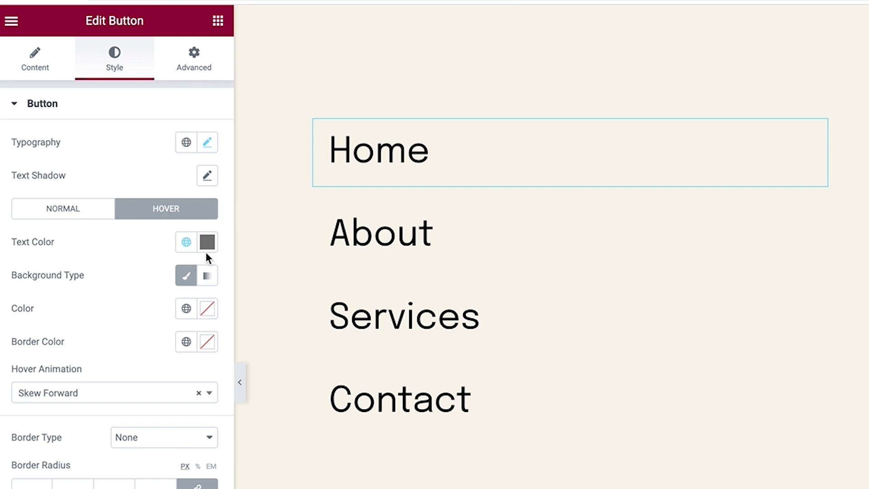
{"action": "mouse_move", "coordinate": [26, 397]}
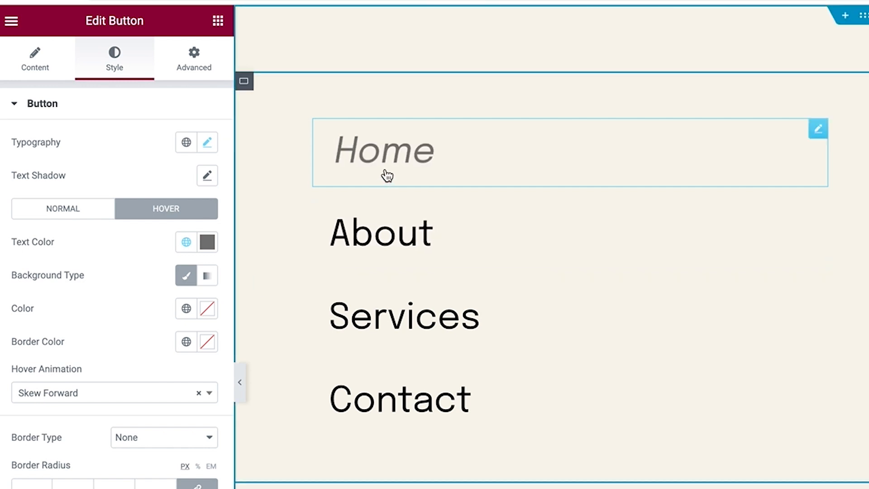
{"action": "mouse_move", "coordinate": [382, 338]}
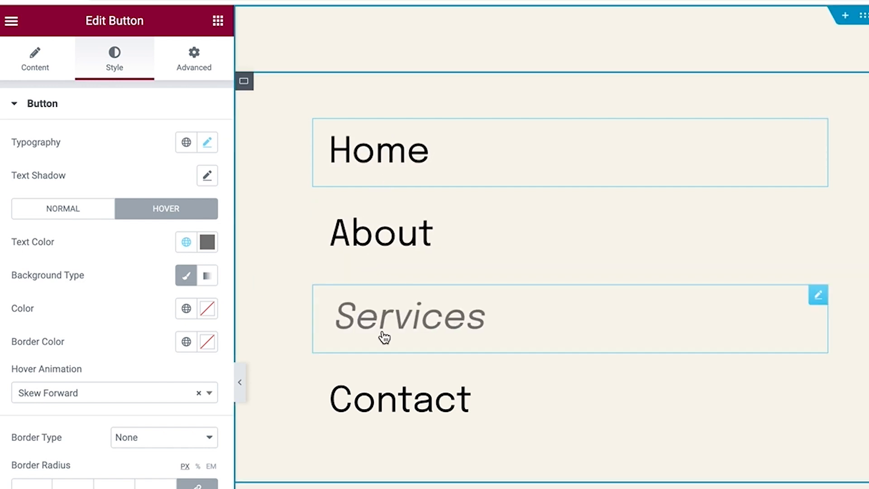
{"action": "mouse_move", "coordinate": [383, 401]}
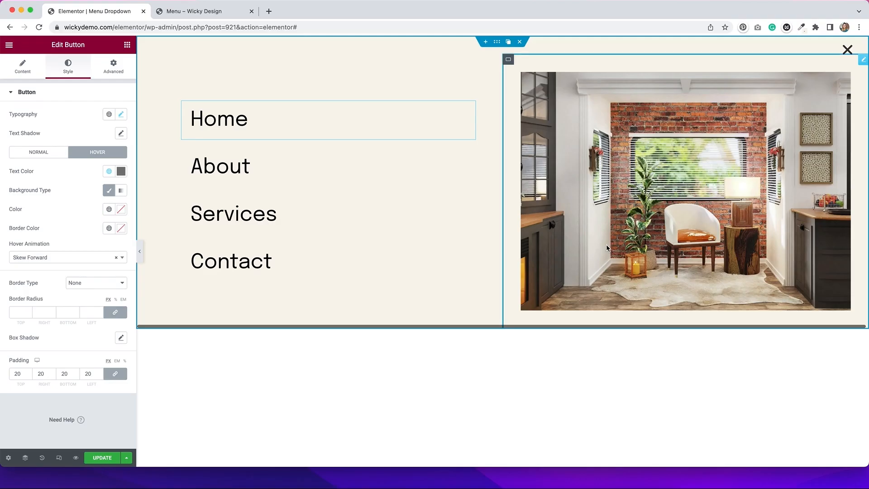
{"action": "mouse_move", "coordinate": [593, 184]}
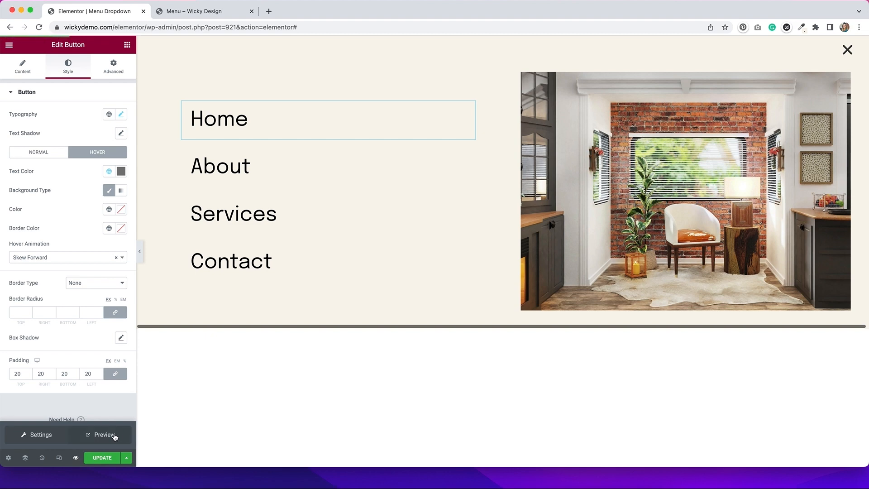
Preview the Menu Dropdown popup in a new tab, close it, and return to the editor
{"action": "left_click", "coordinate": [105, 435]}
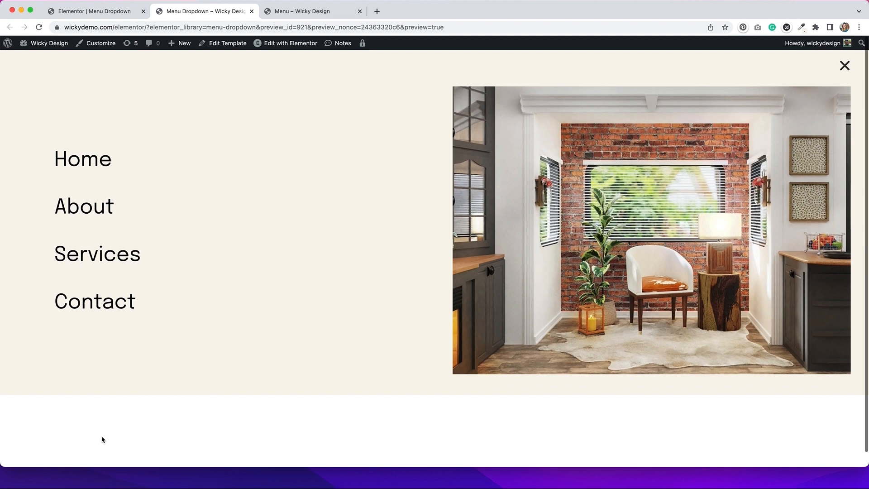
{"action": "mouse_move", "coordinate": [813, 229]}
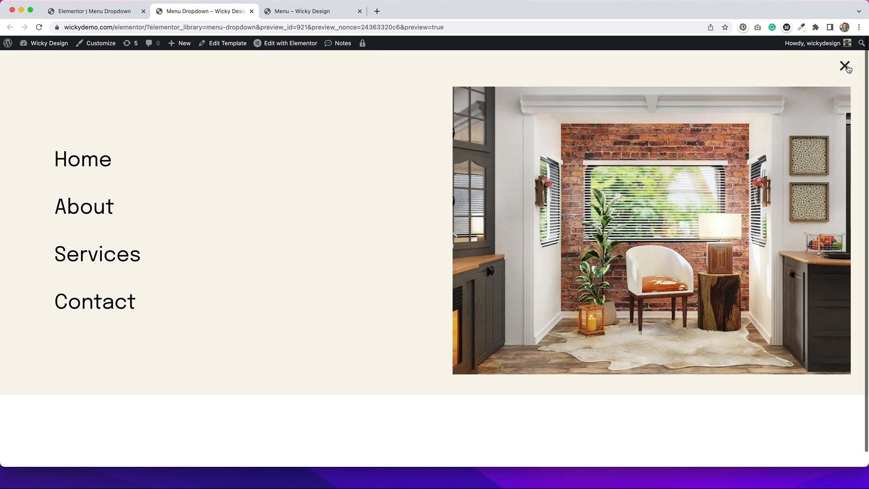
{"action": "left_click", "coordinate": [844, 66]}
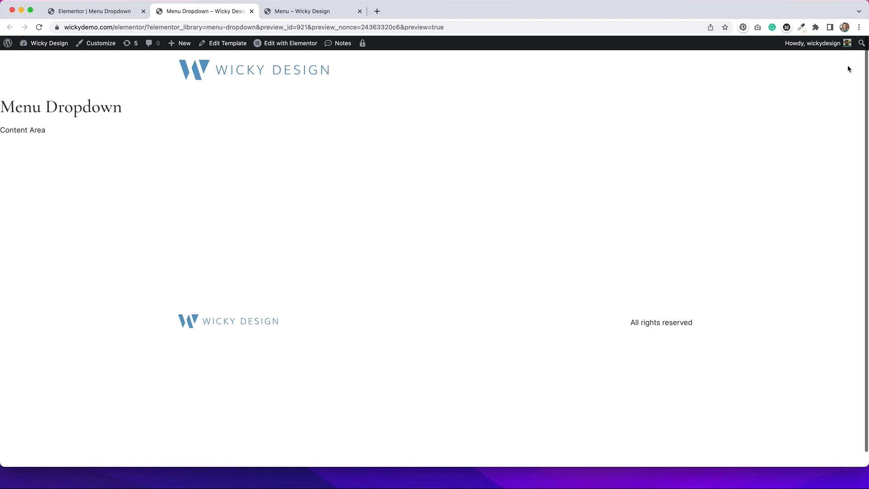
{"action": "mouse_move", "coordinate": [708, 22]}
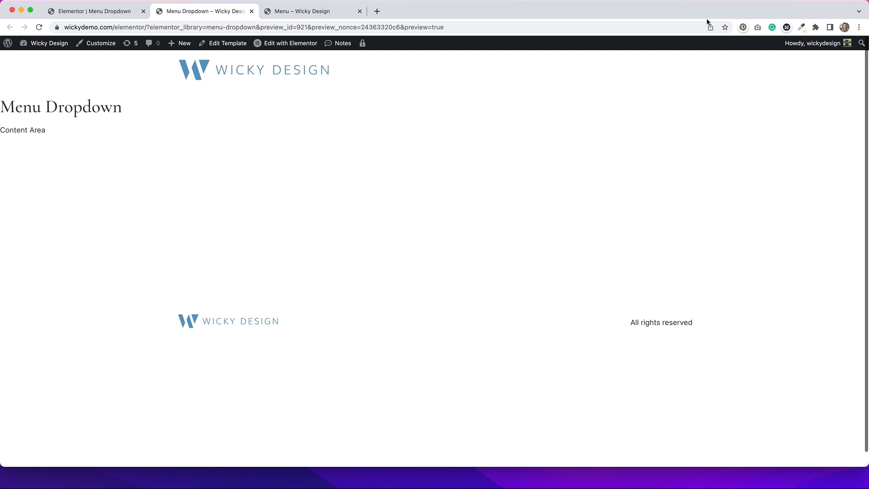
{"action": "left_click", "coordinate": [91, 11]}
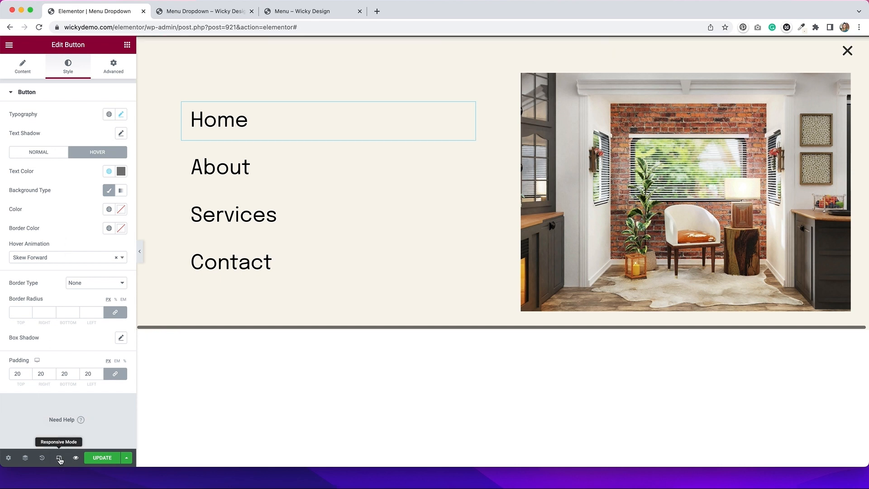
Preview the Menu Dropdown popup in responsive mode at tablet and mobile widths
{"action": "left_click", "coordinate": [58, 458]}
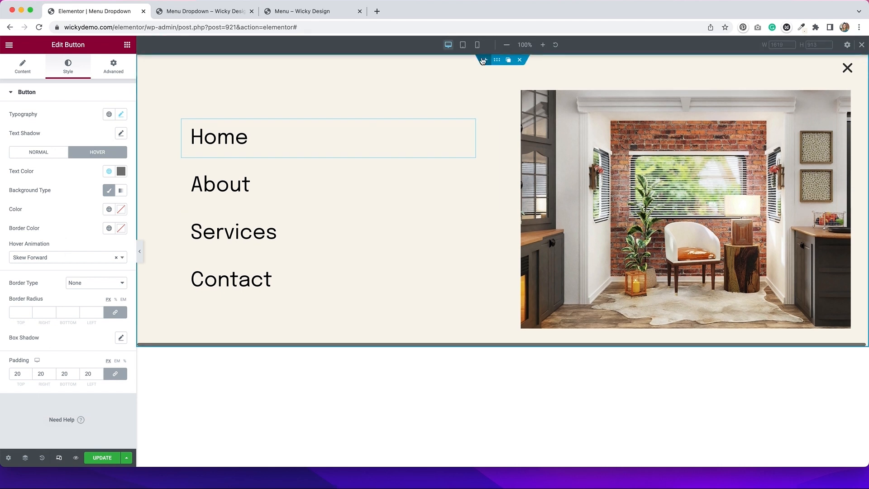
{"action": "left_click", "coordinate": [462, 44]}
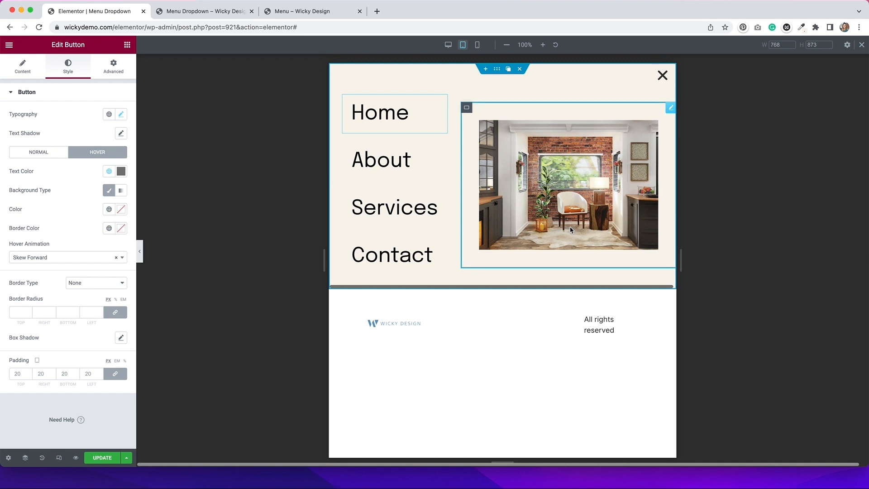
{"action": "mouse_move", "coordinate": [565, 214]}
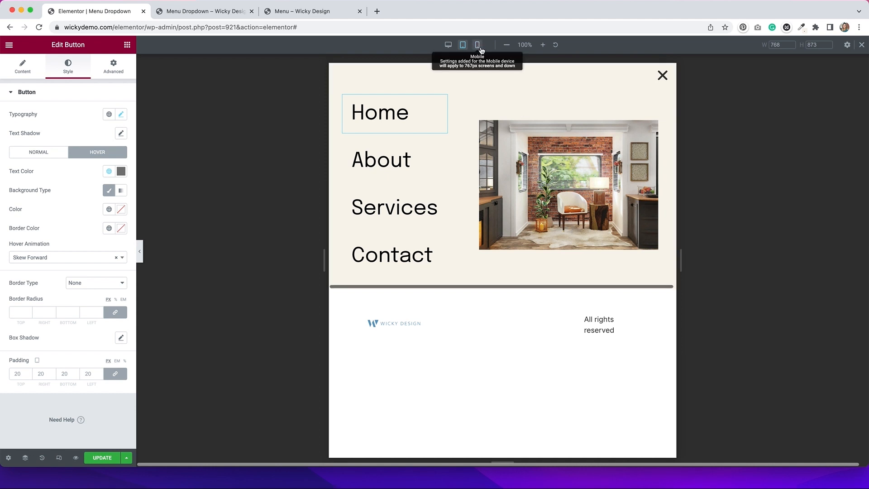
{"action": "left_click", "coordinate": [478, 45]}
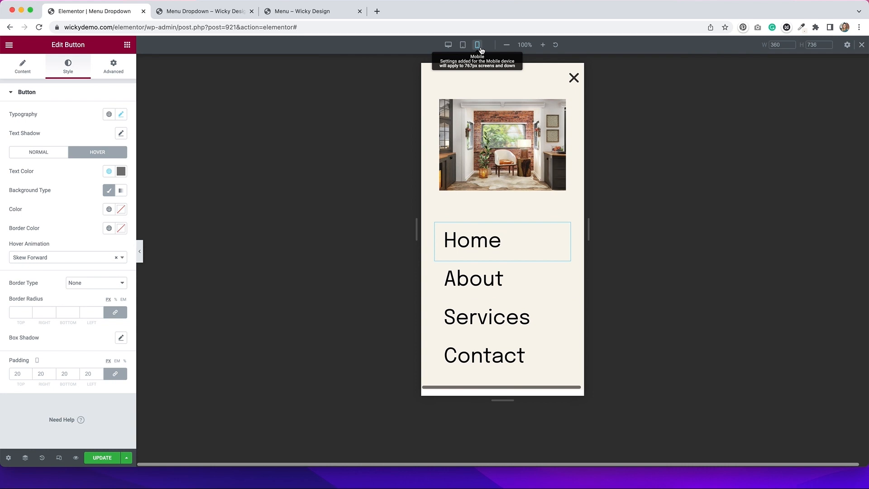
{"action": "left_click", "coordinate": [486, 156]}
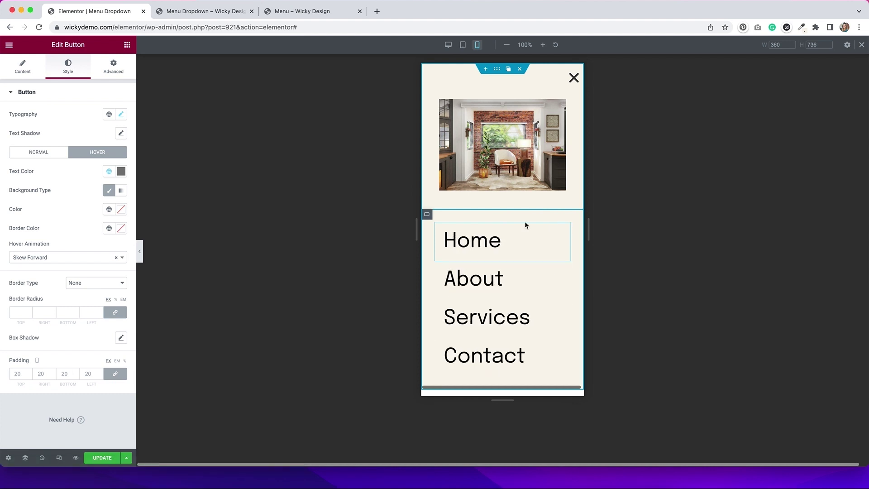
{"action": "left_click", "coordinate": [448, 44]}
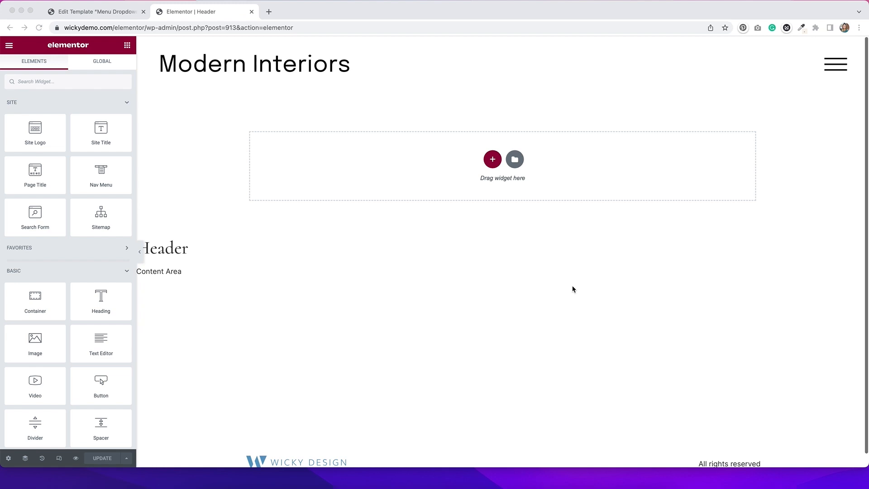
{"action": "mouse_move", "coordinate": [569, 75]}
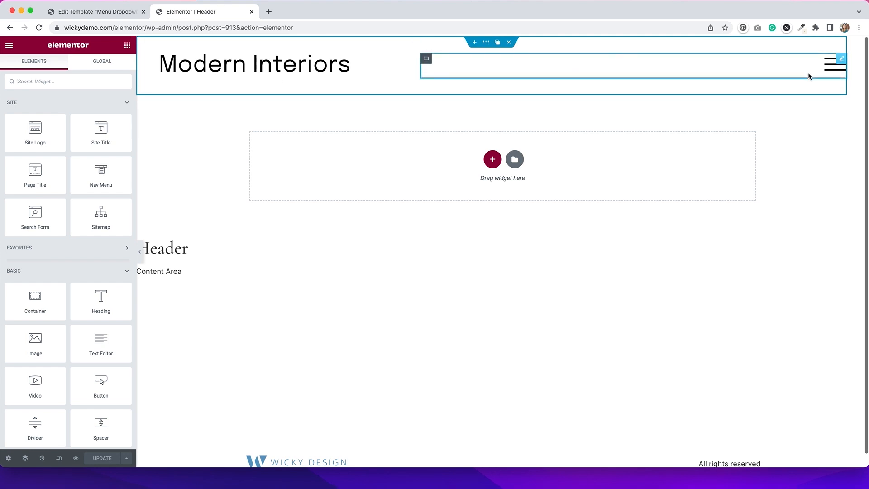
{"action": "mouse_move", "coordinate": [829, 74]}
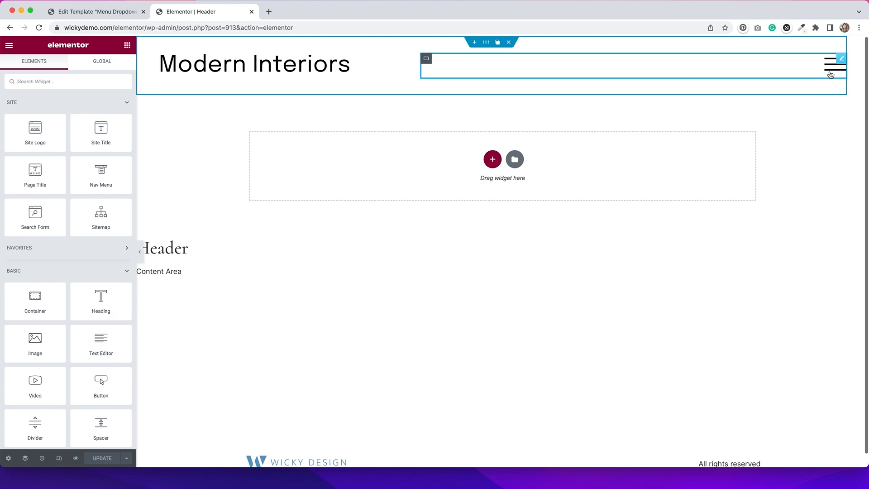
Select the Header template's hamburger icon widget to show its Popup link settings
{"action": "left_click", "coordinate": [826, 65]}
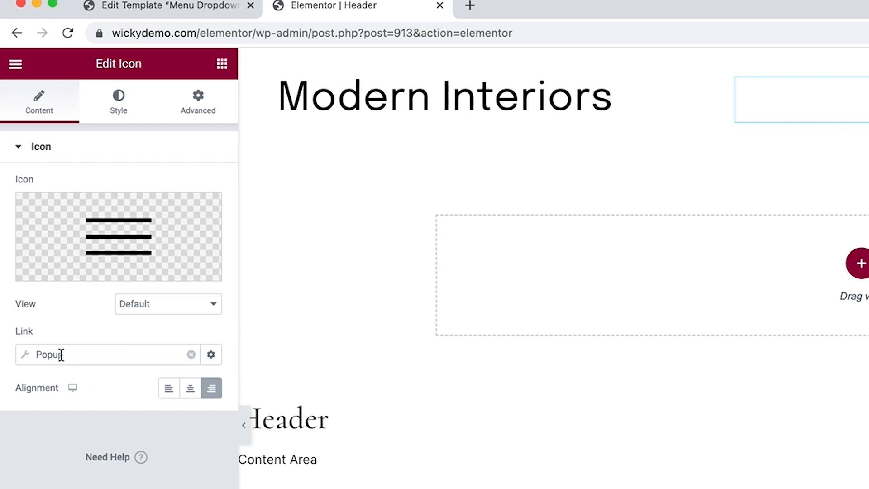
{"action": "mouse_move", "coordinate": [28, 366]}
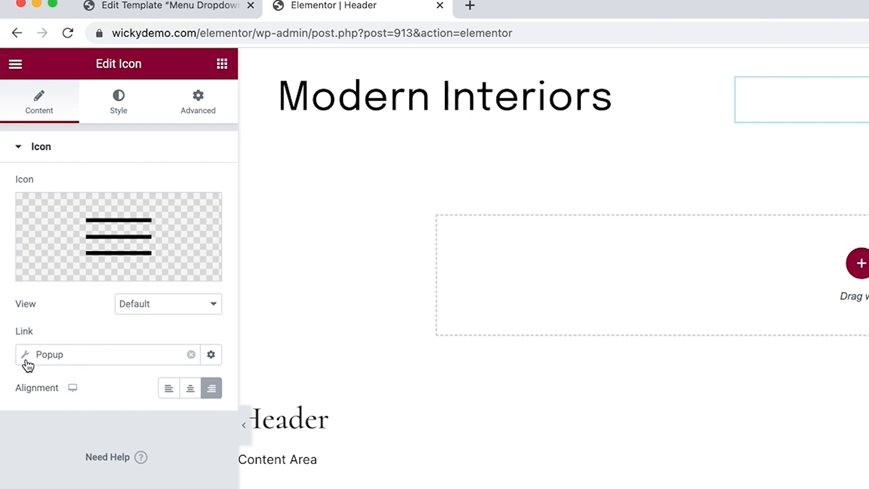
{"action": "mouse_move", "coordinate": [199, 366]}
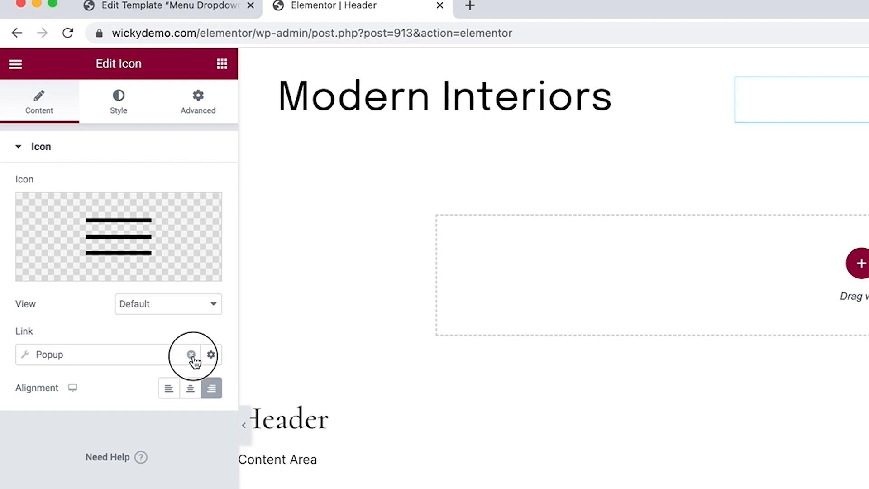
Clear the hamburger icon's link and re-set it to a Popup dynamic action
{"action": "left_click", "coordinate": [190, 355]}
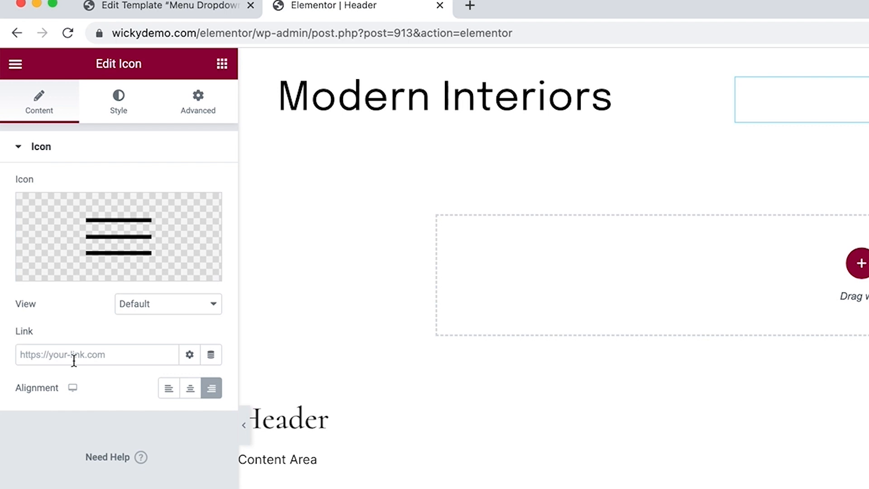
{"action": "mouse_move", "coordinate": [145, 386]}
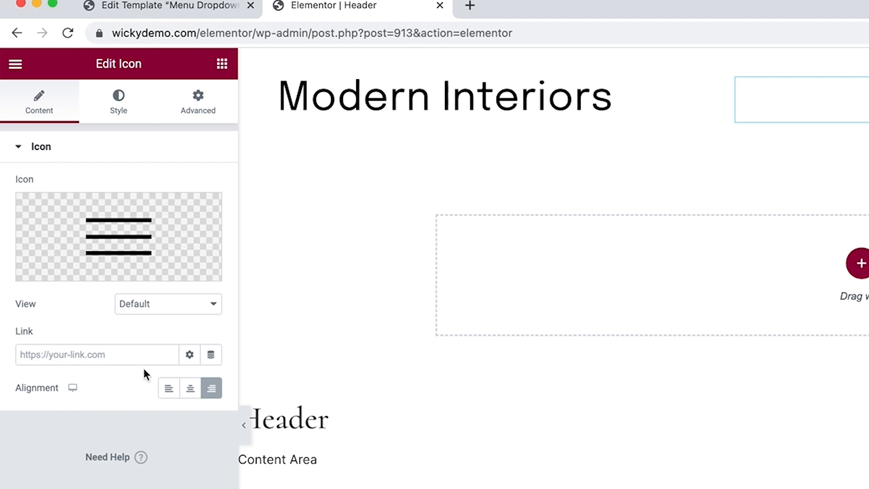
{"action": "mouse_move", "coordinate": [211, 355]}
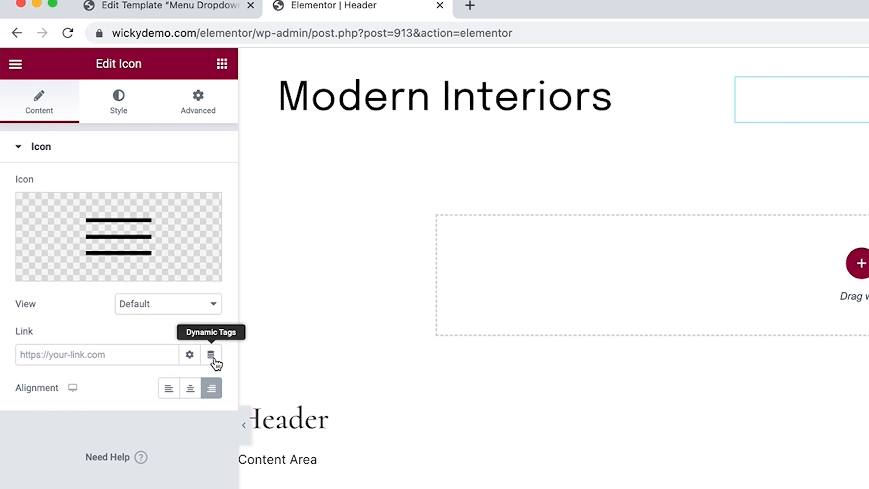
{"action": "left_click", "coordinate": [212, 355]}
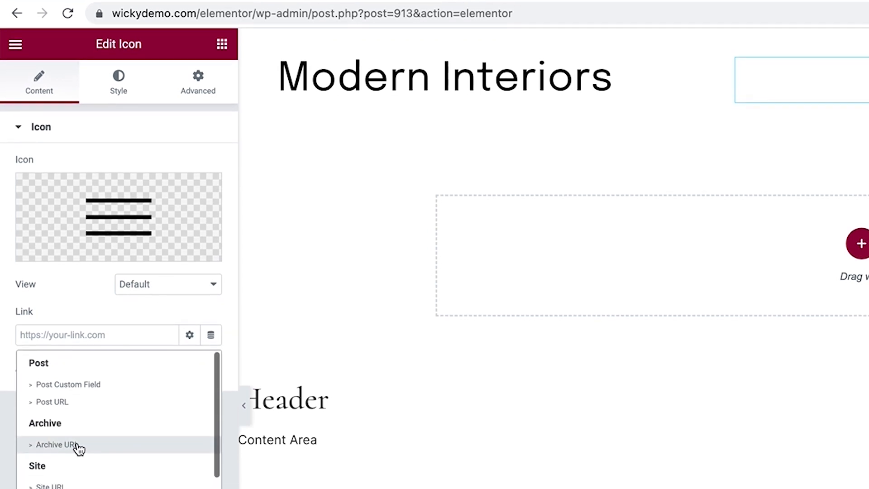
{"action": "scroll", "scroll_direction": "down", "scroll_amount": 3}
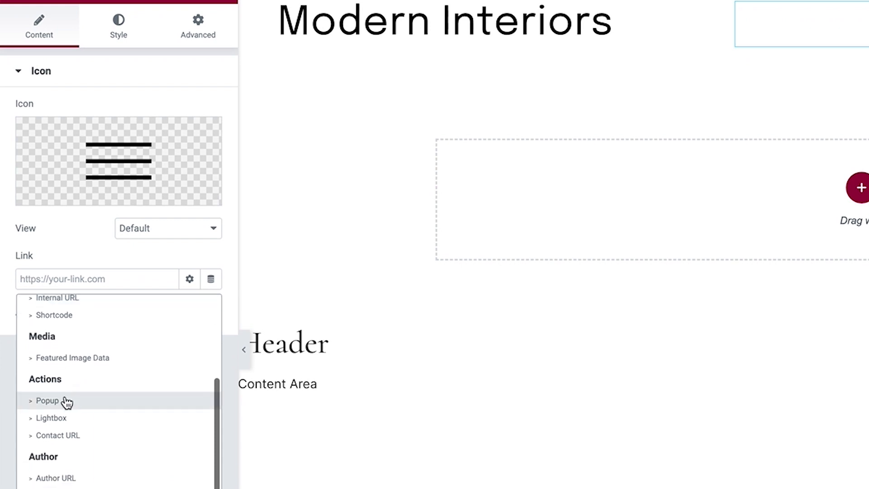
{"action": "left_click", "coordinate": [49, 401]}
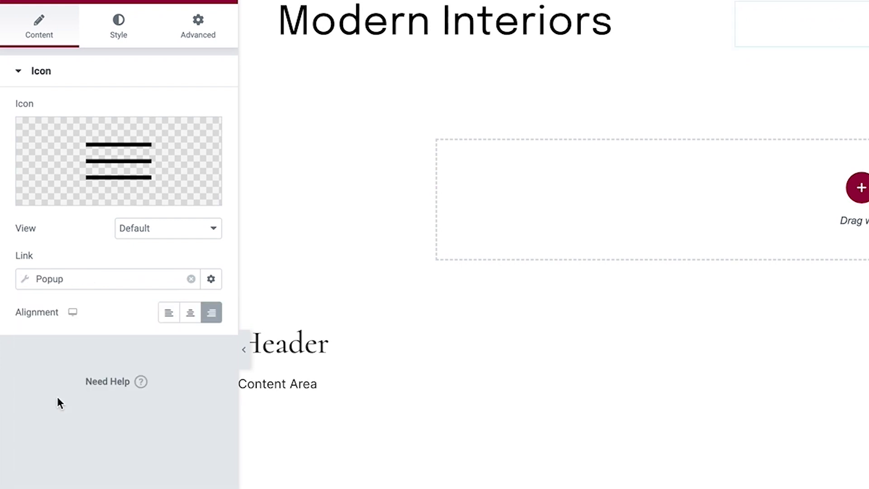
{"action": "left_click", "coordinate": [211, 279]}
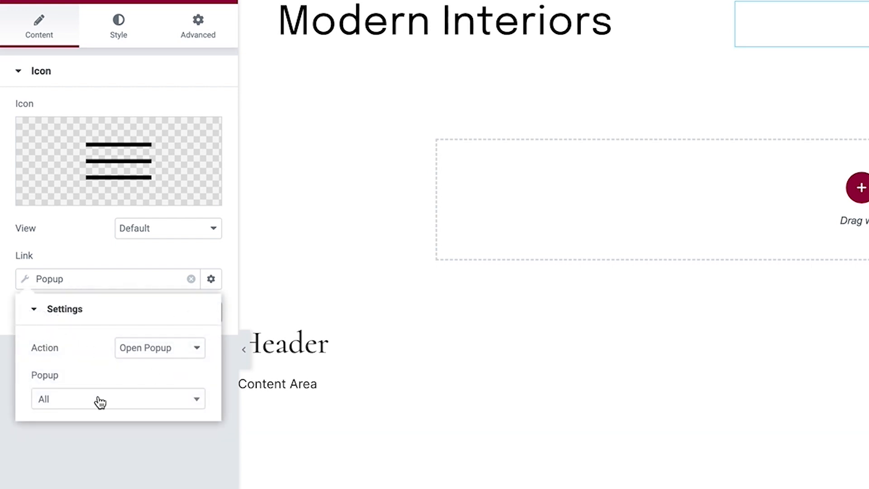
Set the Popup action to open 'Menu Dropdown', found by searching 'menu'
{"action": "left_click", "coordinate": [118, 399]}
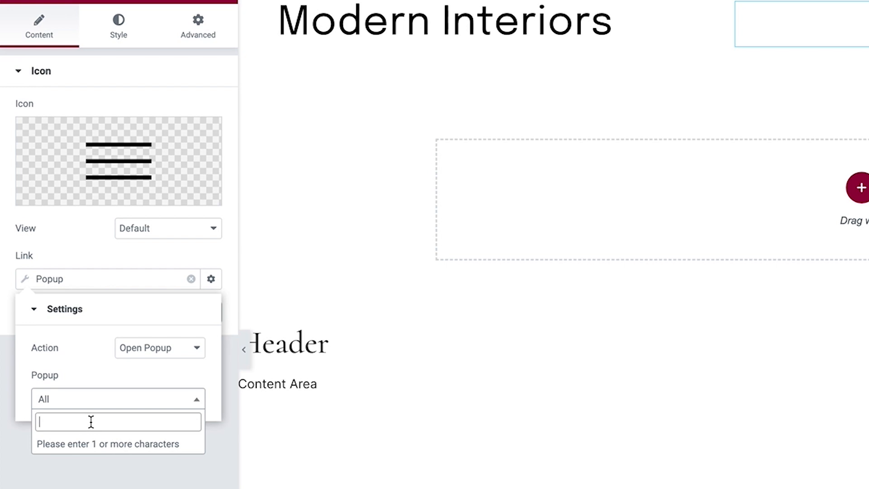
{"action": "type", "text": "menu"}
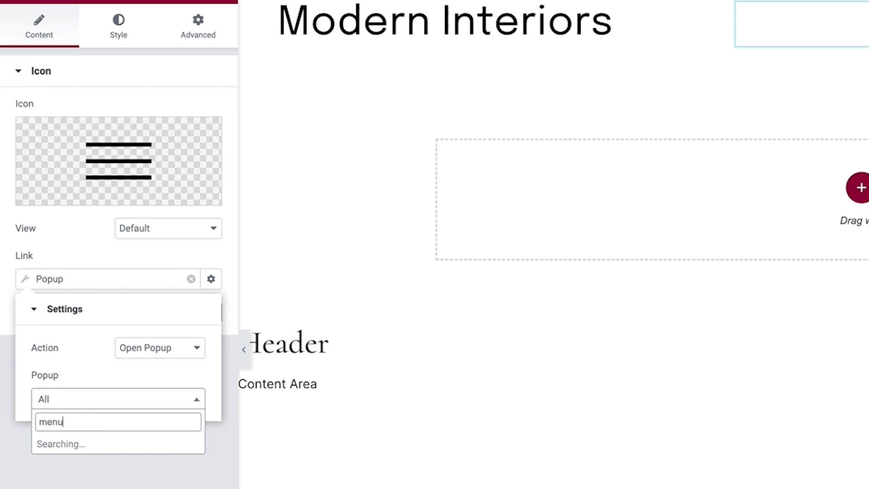
{"action": "mouse_move", "coordinate": [114, 452]}
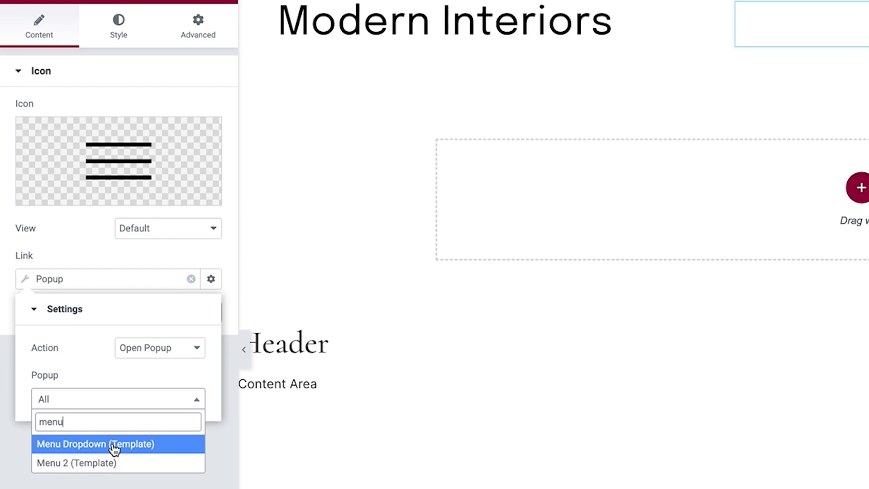
{"action": "left_click", "coordinate": [95, 444]}
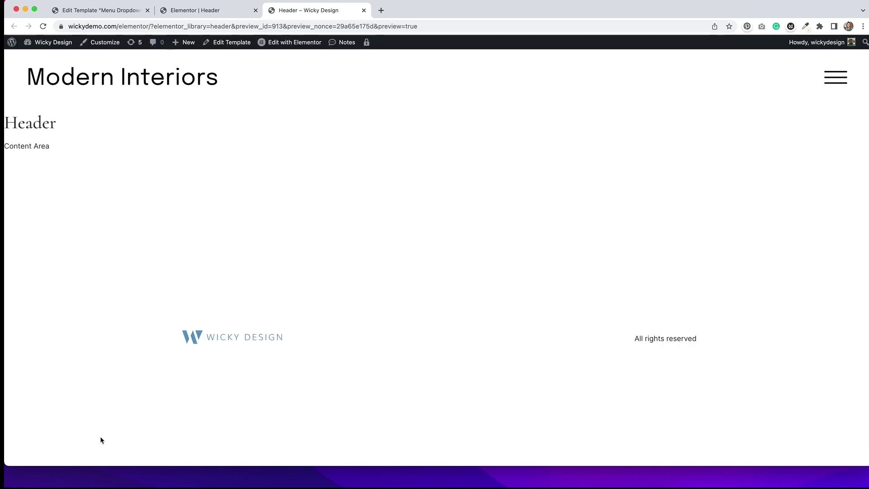
{"action": "mouse_move", "coordinate": [836, 77]}
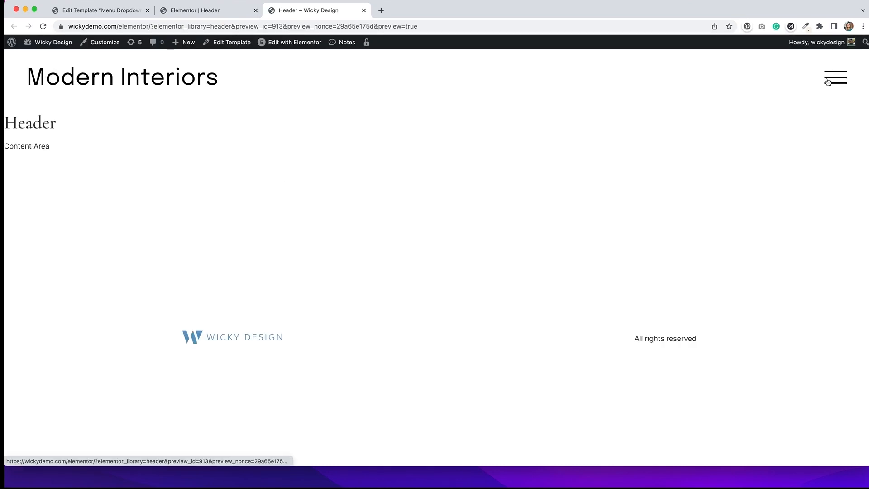
Open the full-screen menu with Home, About, Services and Contact from the preview's hamburger icon
{"action": "left_click", "coordinate": [835, 77]}
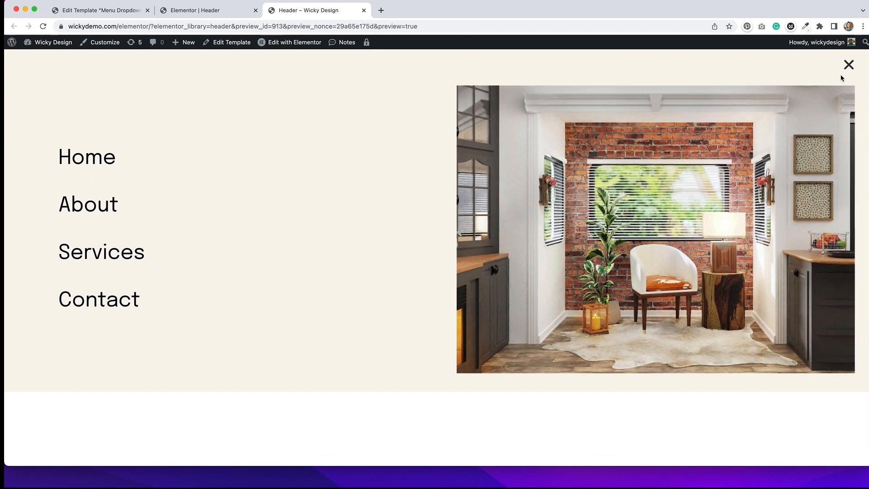
{"action": "mouse_move", "coordinate": [849, 65]}
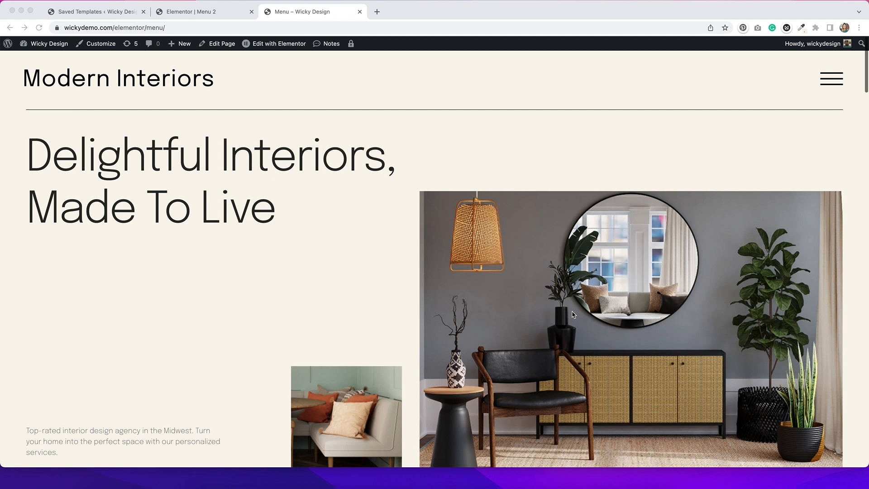
{"action": "mouse_move", "coordinate": [689, 207]}
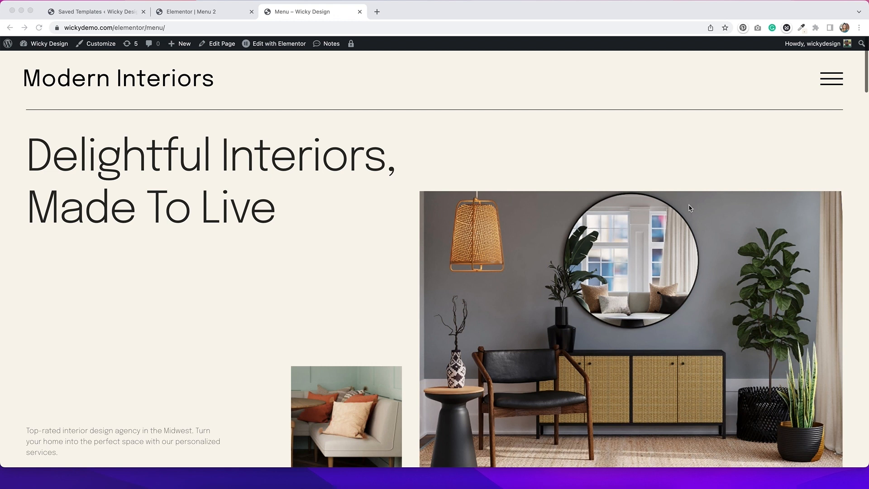
{"action": "mouse_move", "coordinate": [804, 104]}
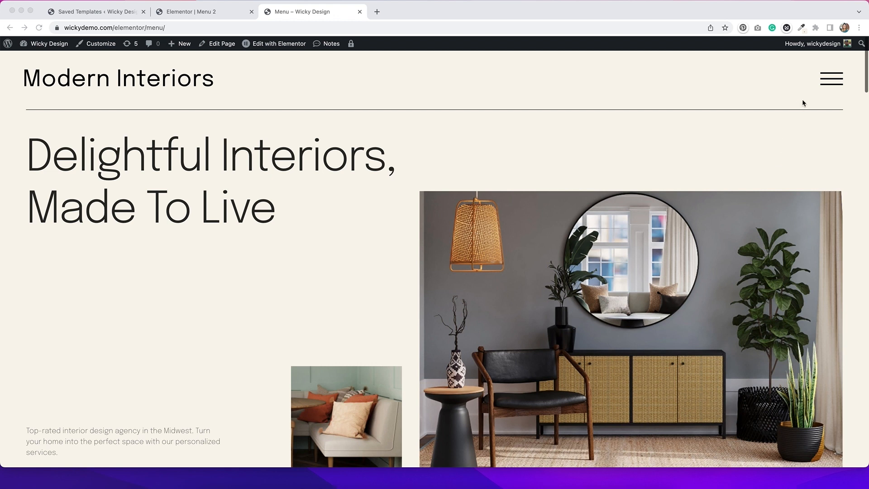
{"action": "mouse_move", "coordinate": [827, 86]}
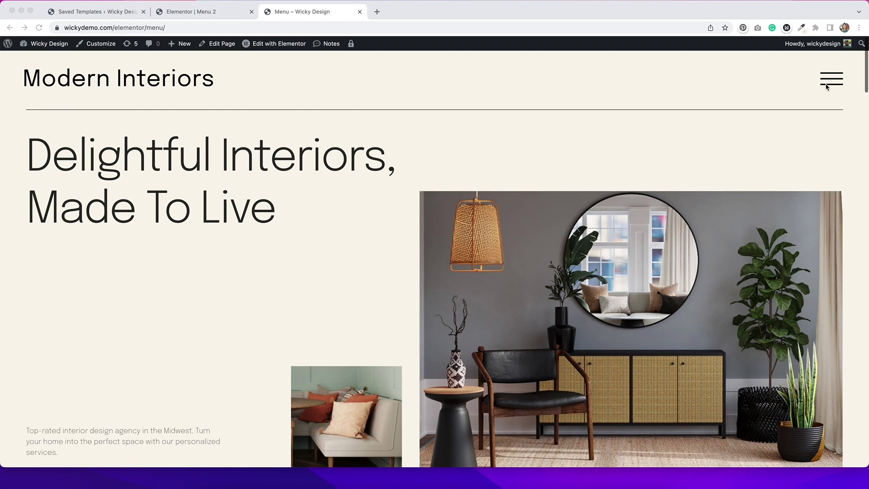
{"action": "left_click", "coordinate": [832, 79]}
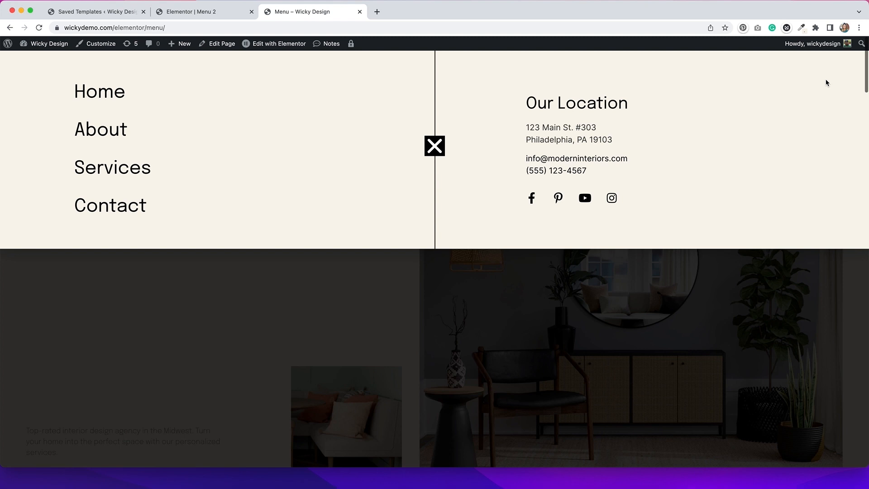
{"action": "mouse_move", "coordinate": [119, 102]}
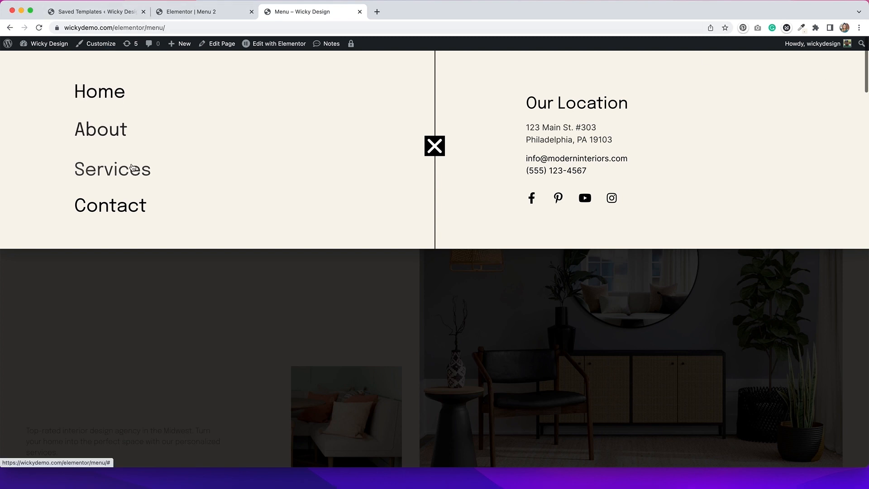
{"action": "mouse_move", "coordinate": [185, 201]}
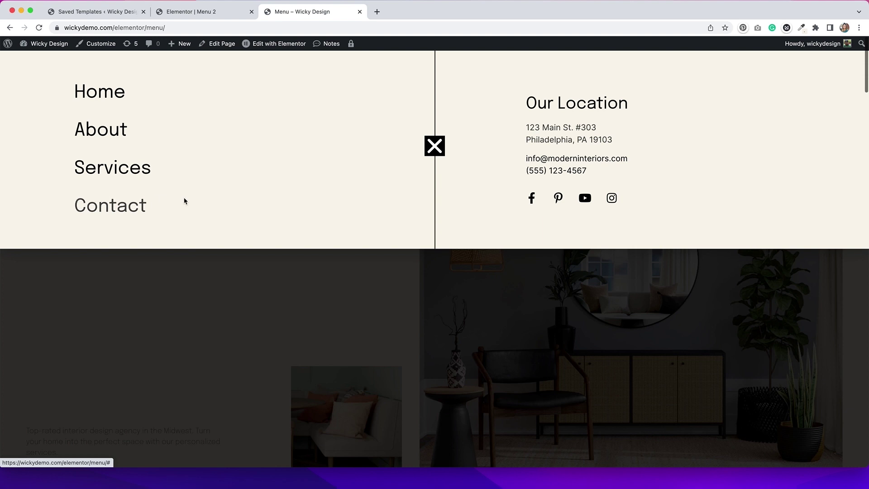
{"action": "mouse_move", "coordinate": [475, 187]}
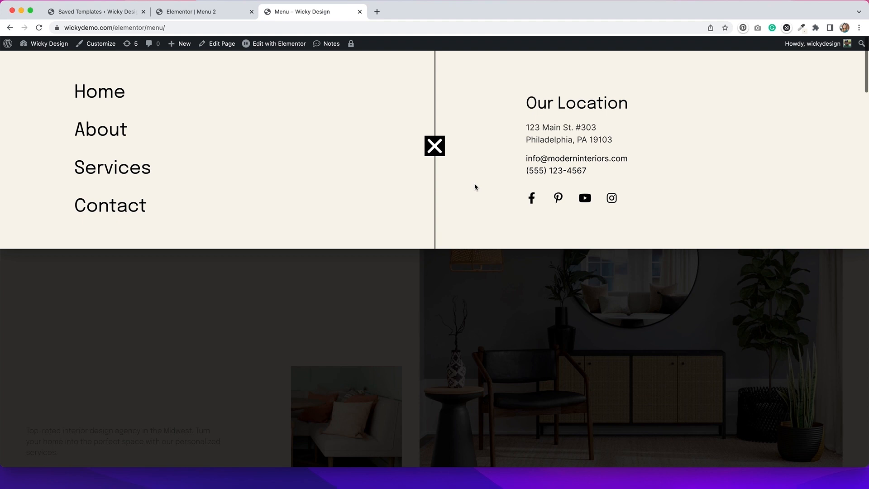
{"action": "mouse_move", "coordinate": [525, 105]}
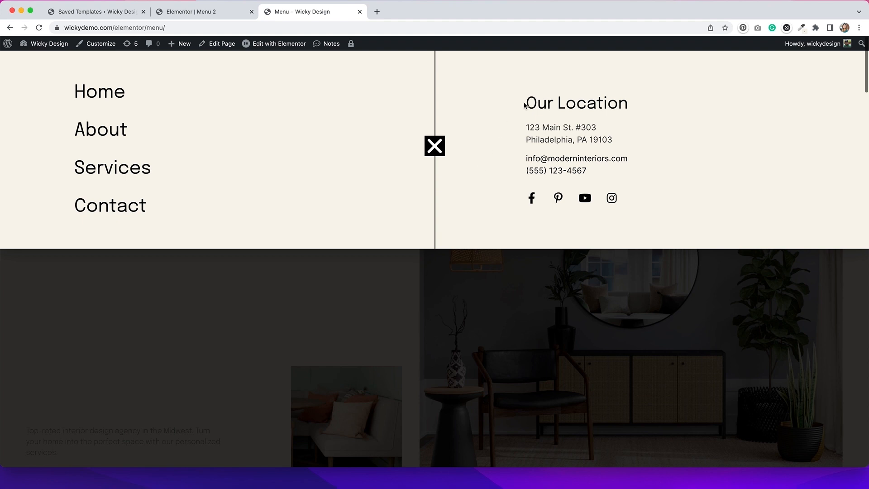
{"action": "mouse_move", "coordinate": [685, 240]}
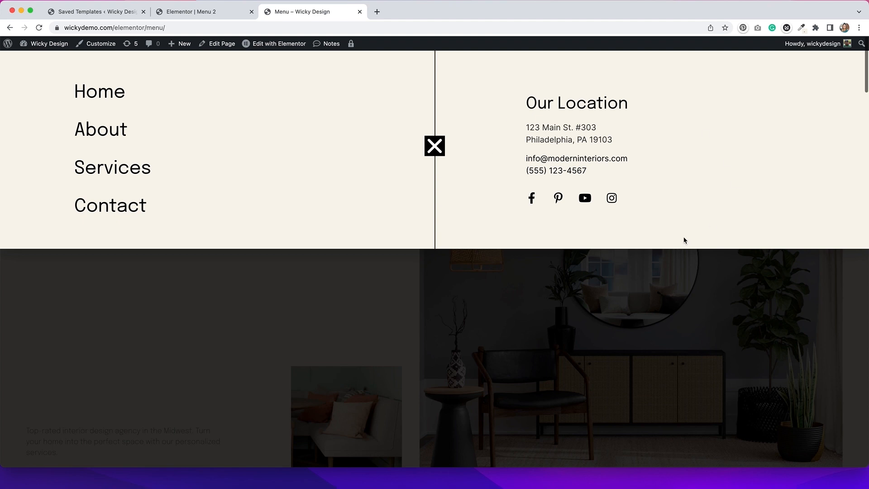
{"action": "mouse_move", "coordinate": [444, 176]}
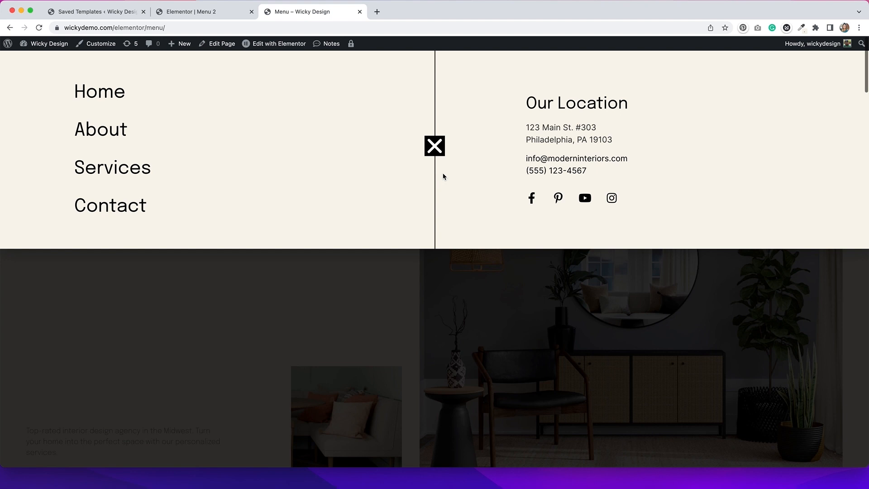
{"action": "mouse_move", "coordinate": [432, 162]}
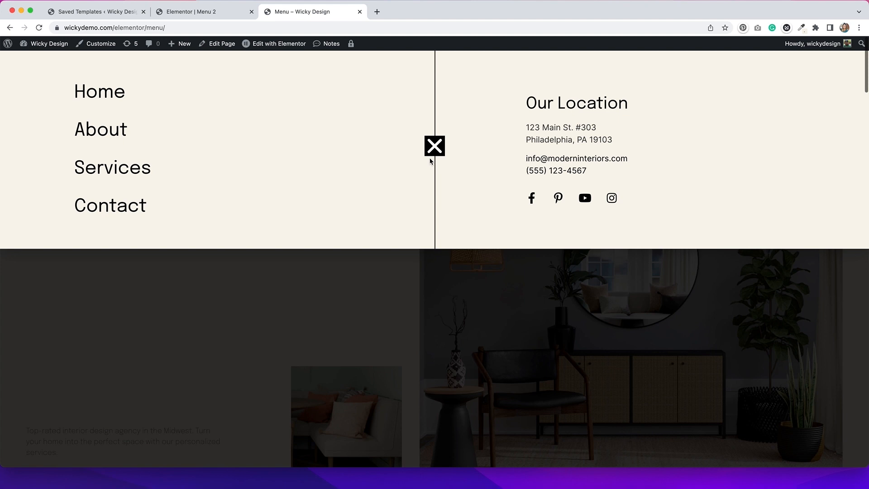
{"action": "left_click", "coordinate": [435, 146]}
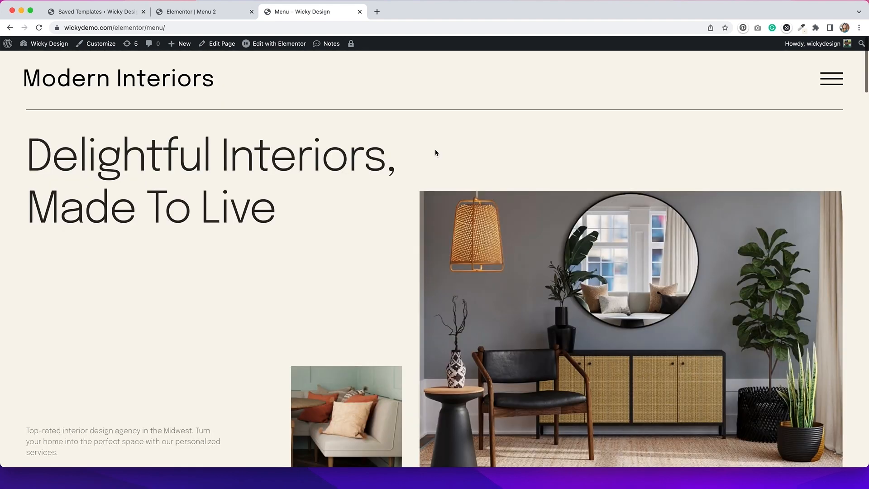
Switch to the Menu 2 popup, review its Fade In Down/Fade Out Up layout, and open Style
{"action": "left_click", "coordinate": [199, 11]}
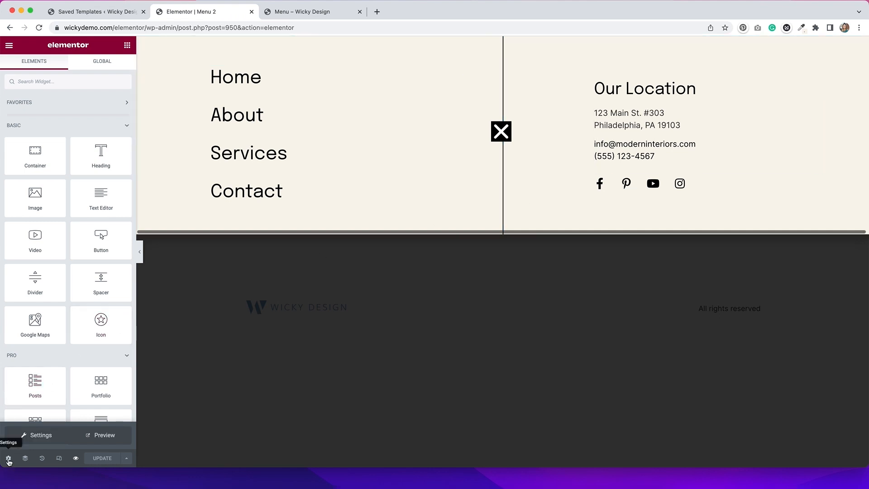
{"action": "left_click", "coordinate": [9, 458]}
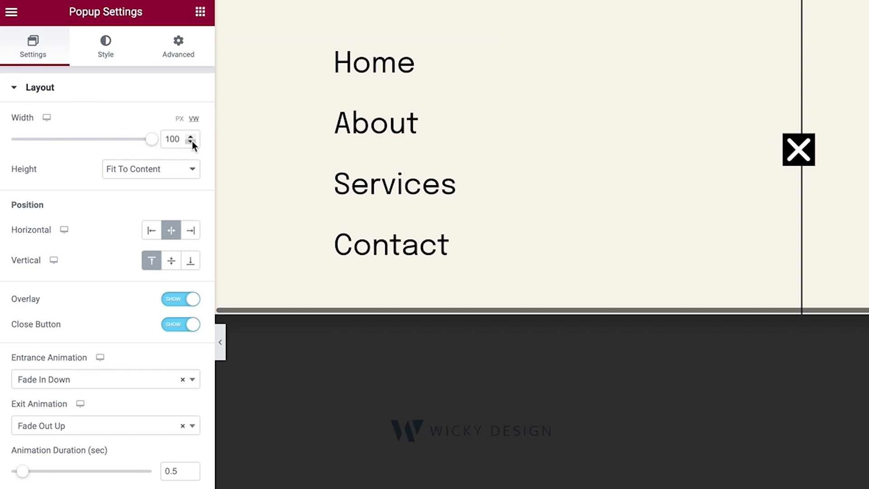
{"action": "mouse_move", "coordinate": [39, 301]}
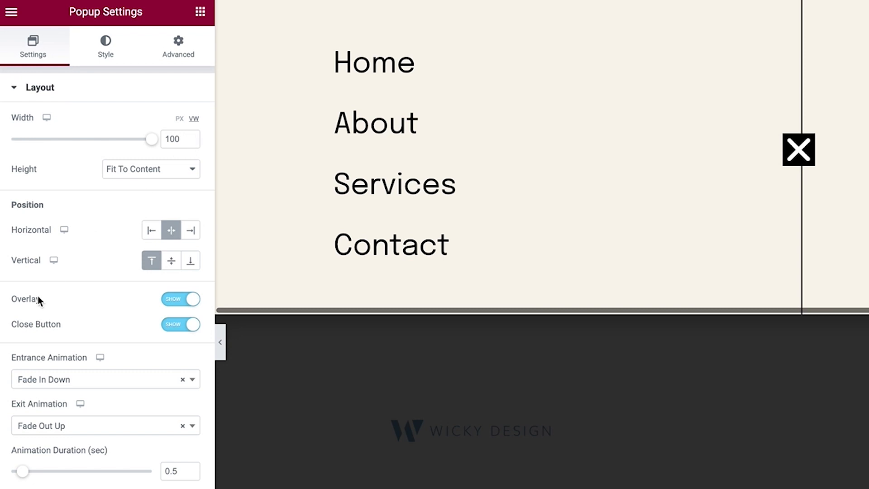
{"action": "mouse_move", "coordinate": [171, 347]}
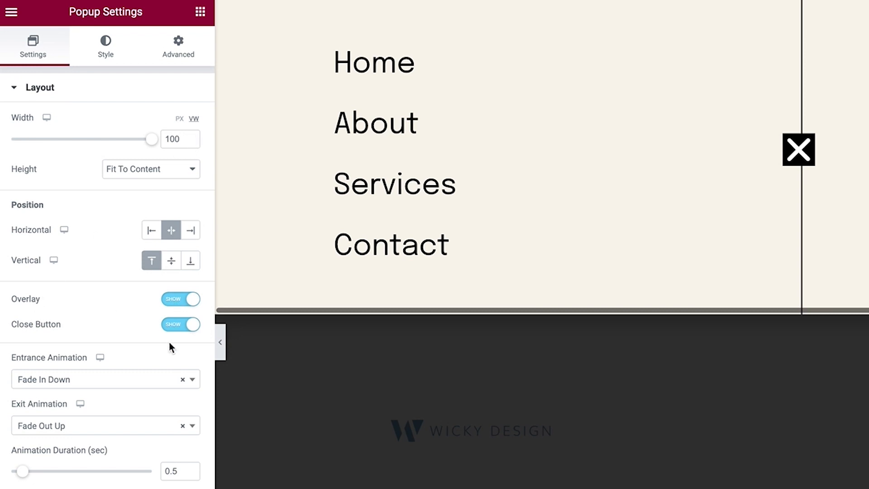
{"action": "mouse_move", "coordinate": [24, 277]}
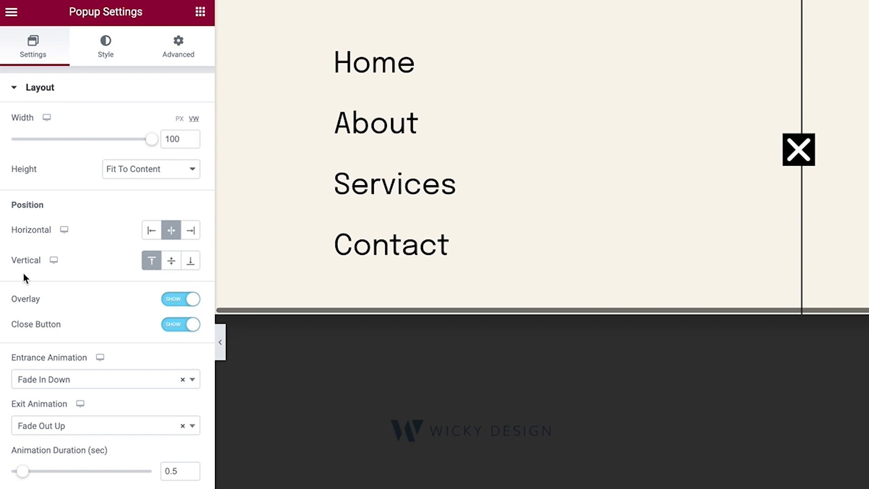
{"action": "mouse_move", "coordinate": [105, 317]}
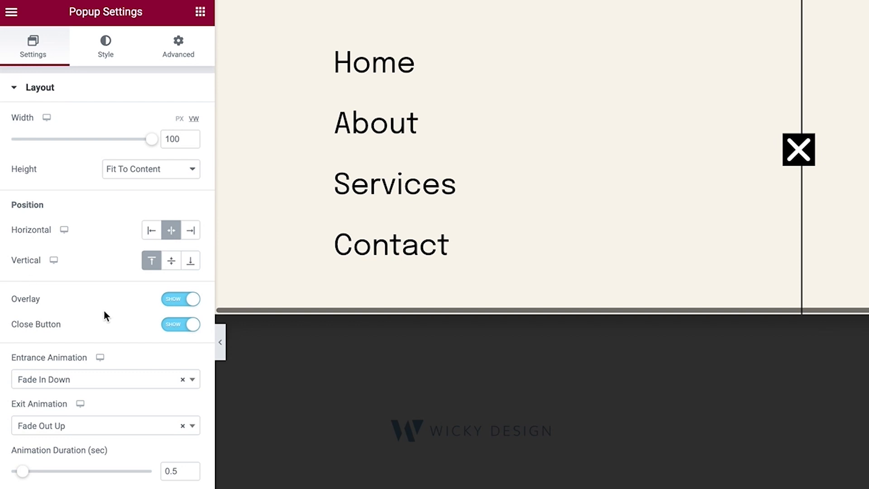
{"action": "mouse_move", "coordinate": [106, 318]}
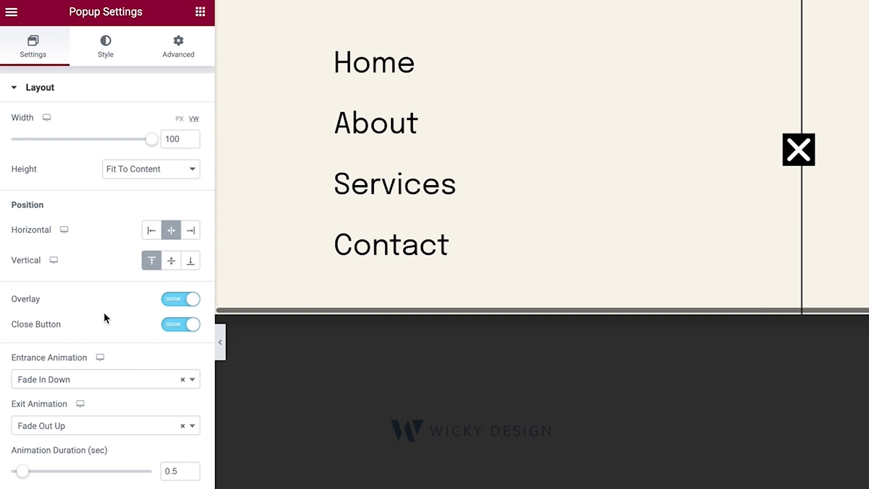
{"action": "mouse_move", "coordinate": [48, 374]}
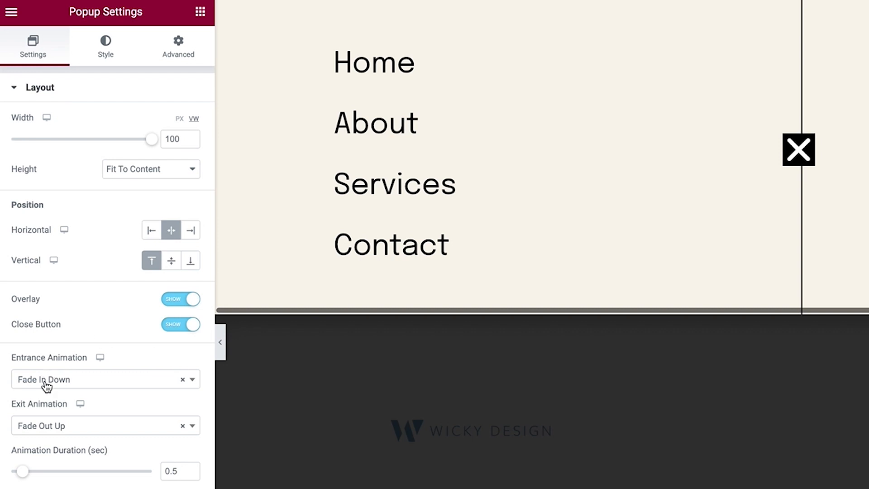
{"action": "mouse_move", "coordinate": [100, 429]}
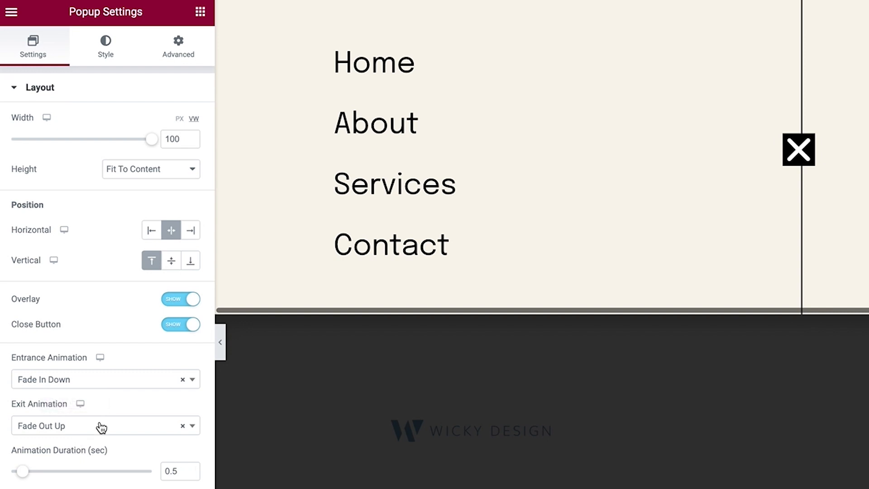
{"action": "mouse_move", "coordinate": [88, 439]}
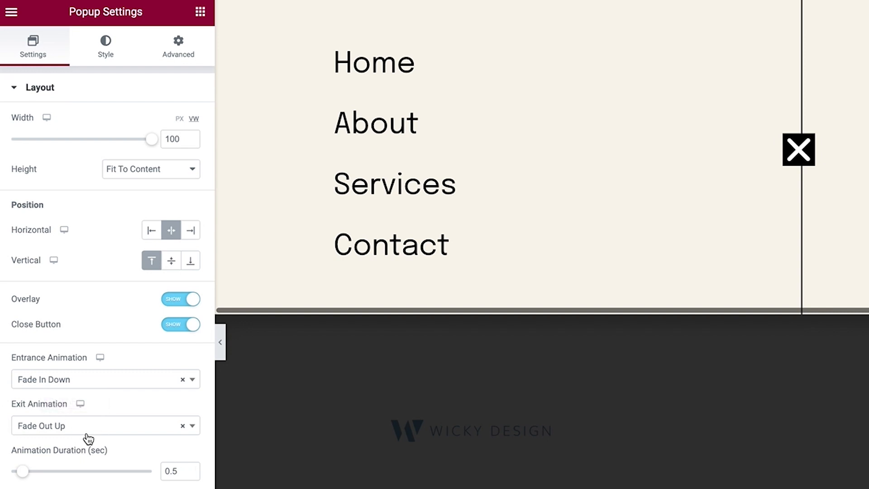
{"action": "mouse_move", "coordinate": [151, 487]}
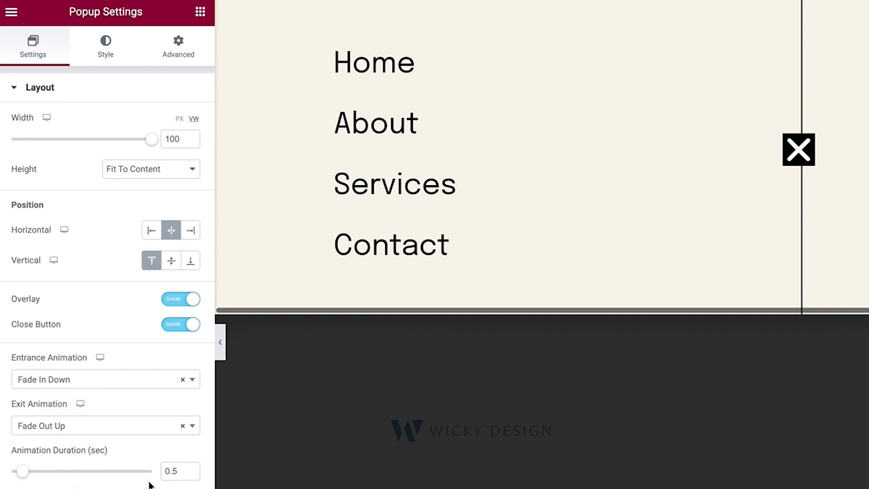
{"action": "mouse_move", "coordinate": [120, 167]}
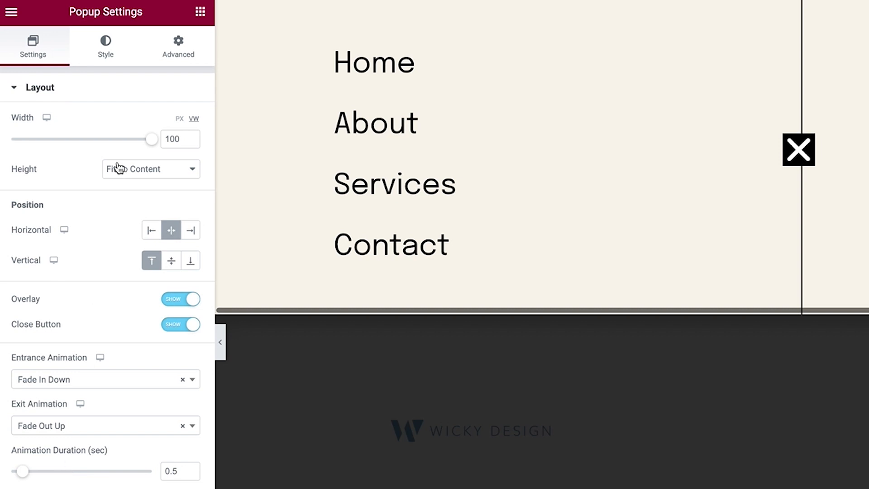
{"action": "left_click", "coordinate": [105, 43]}
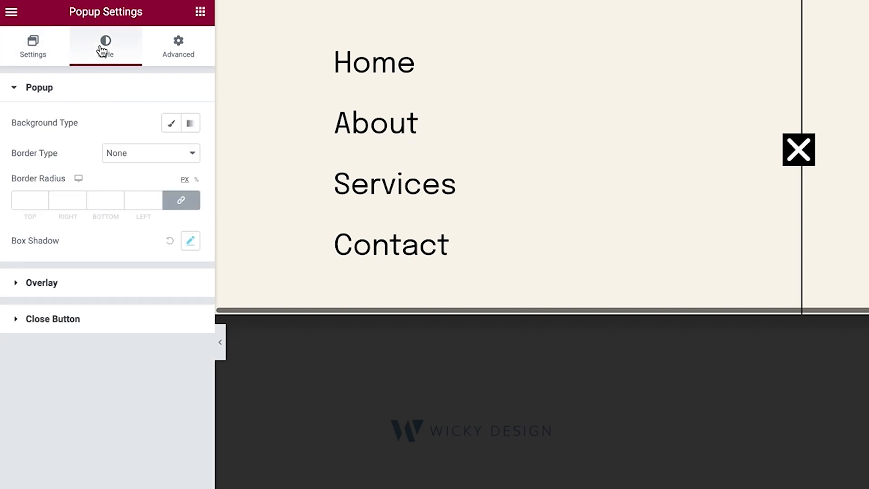
{"action": "mouse_move", "coordinate": [101, 54]}
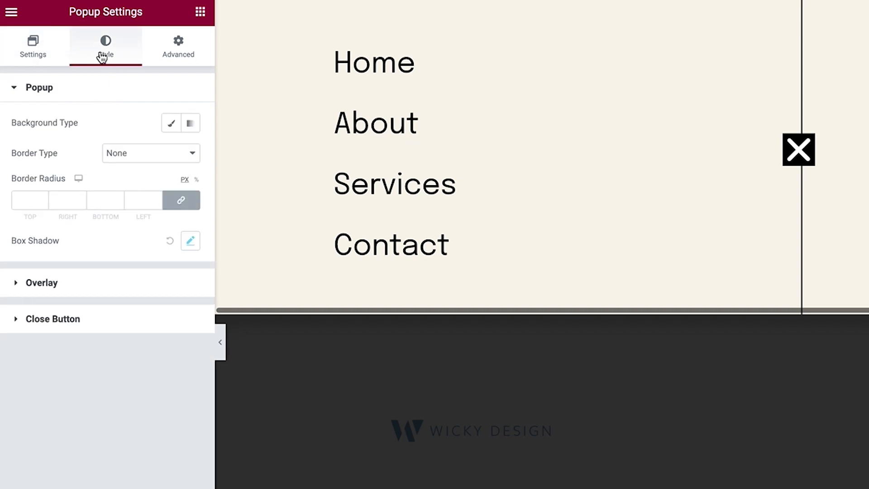
{"action": "mouse_move", "coordinate": [89, 321]}
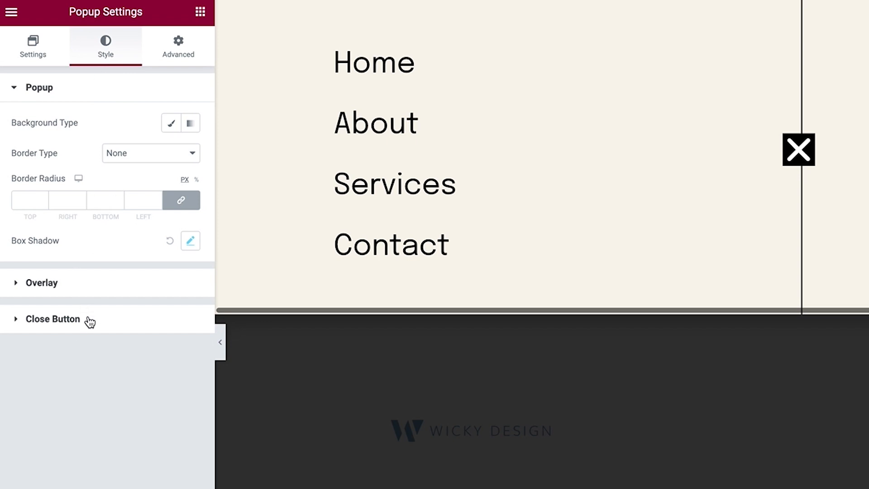
Show the close-button styling: inside position, vertical 42.9, horizontal 48.8, black background, size 45
{"action": "left_click", "coordinate": [53, 319]}
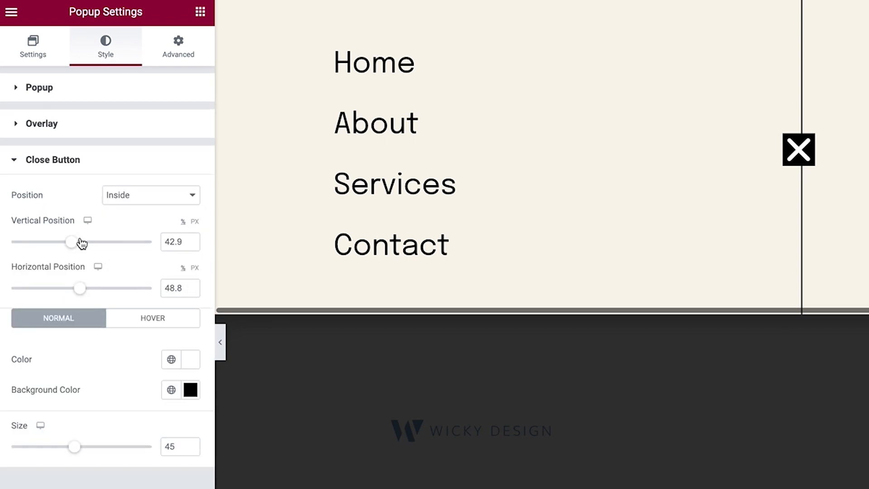
{"action": "mouse_move", "coordinate": [131, 249]}
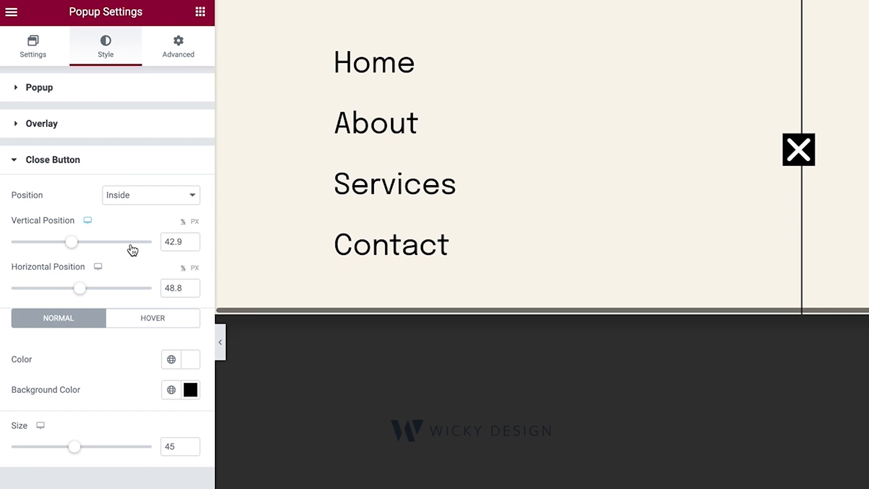
{"action": "mouse_move", "coordinate": [148, 401]}
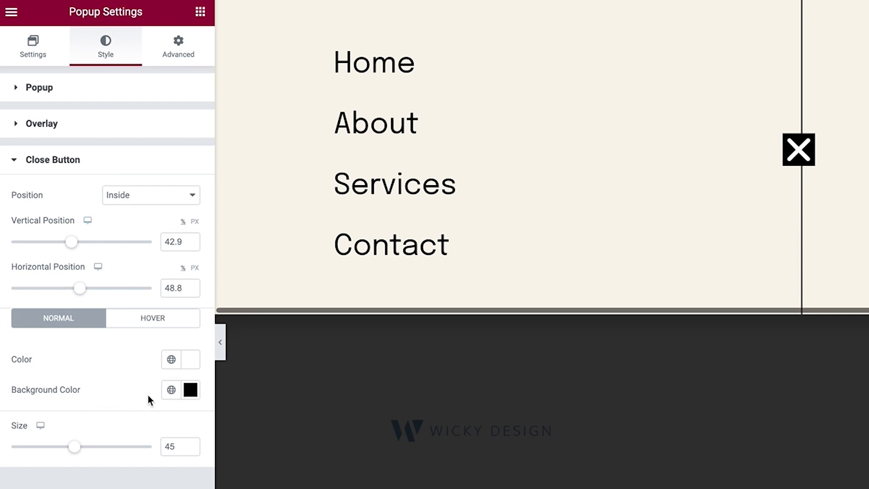
{"action": "mouse_move", "coordinate": [120, 465]}
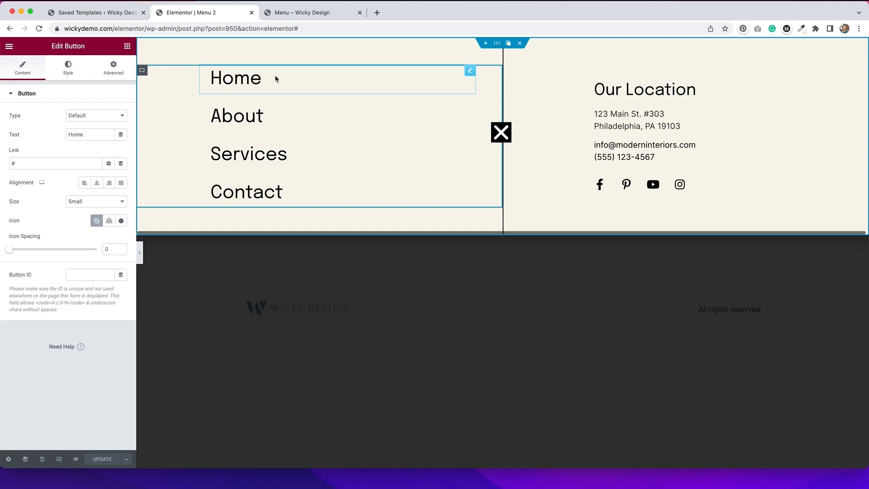
{"action": "mouse_move", "coordinate": [256, 81]}
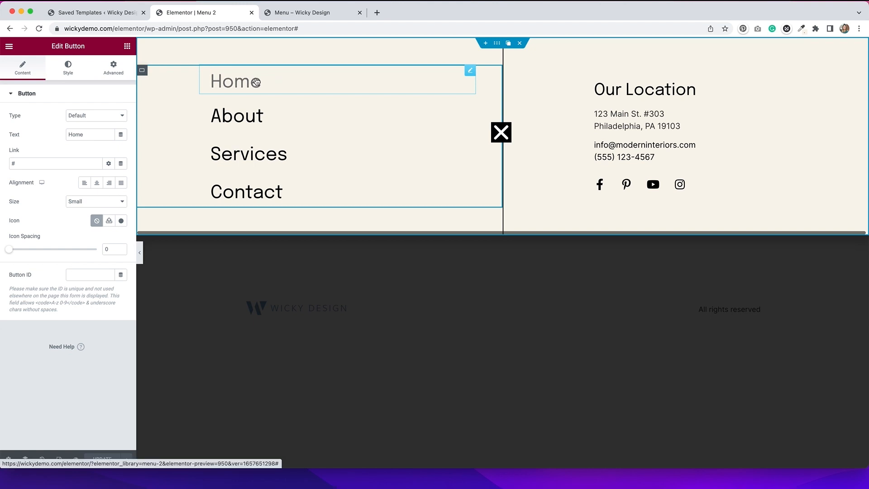
{"action": "mouse_move", "coordinate": [272, 84]}
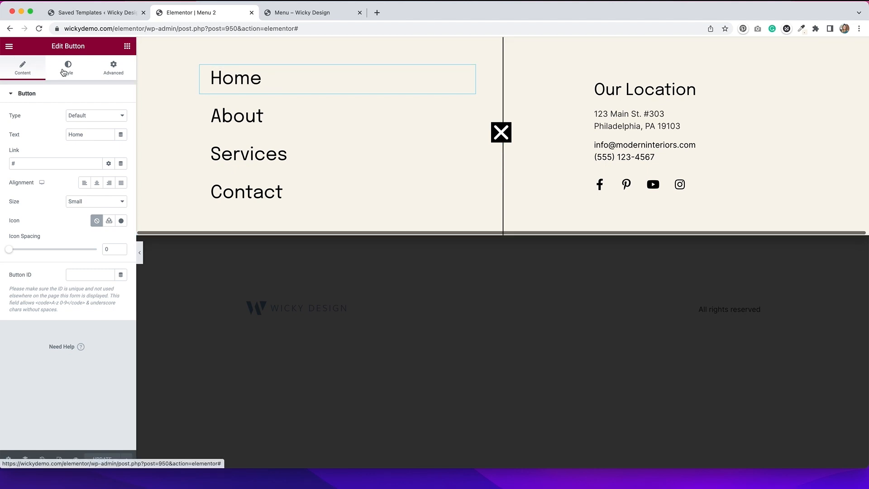
Show the Home link's hover style, with gray text and the Hang hover animation
{"action": "left_click", "coordinate": [67, 67]}
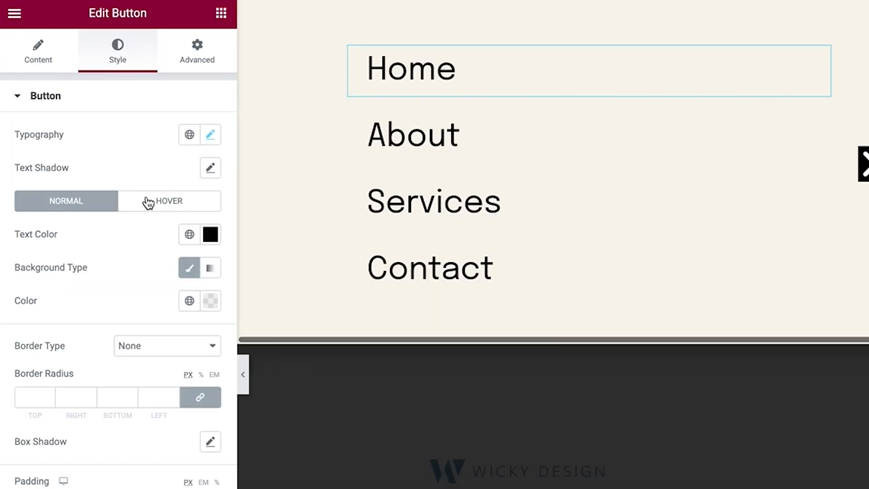
{"action": "left_click", "coordinate": [169, 201]}
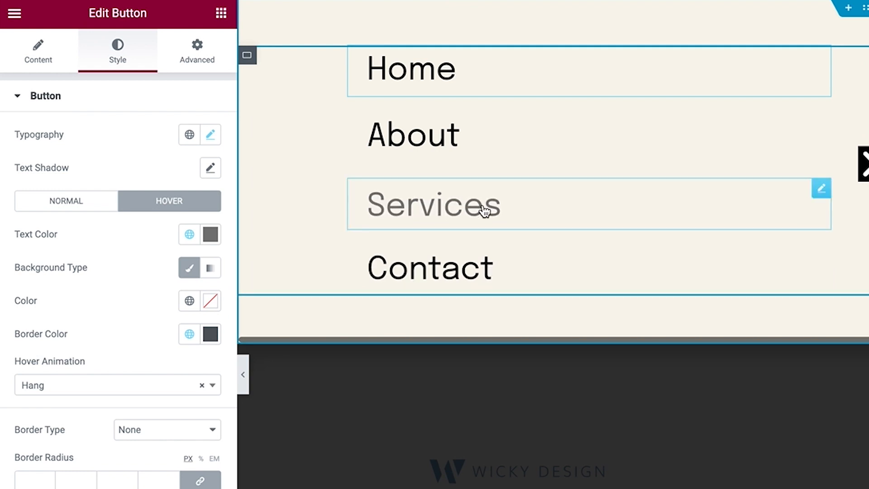
{"action": "mouse_move", "coordinate": [543, 220]}
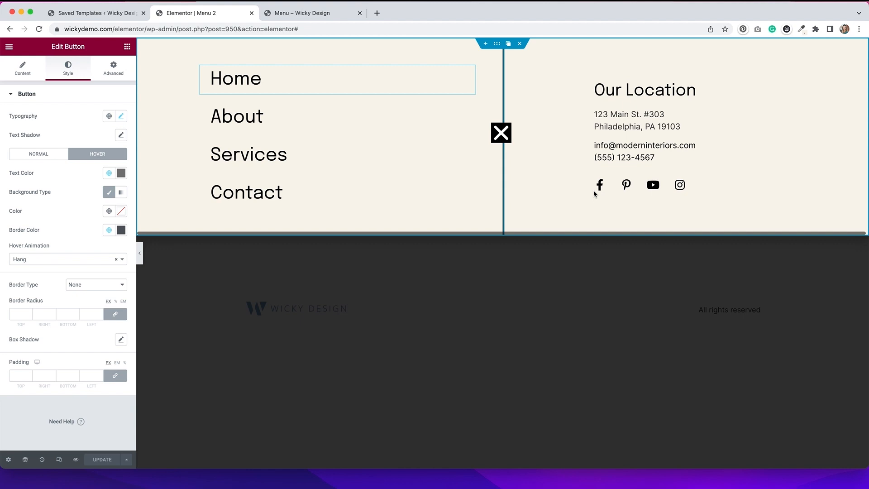
{"action": "mouse_move", "coordinate": [570, 143]}
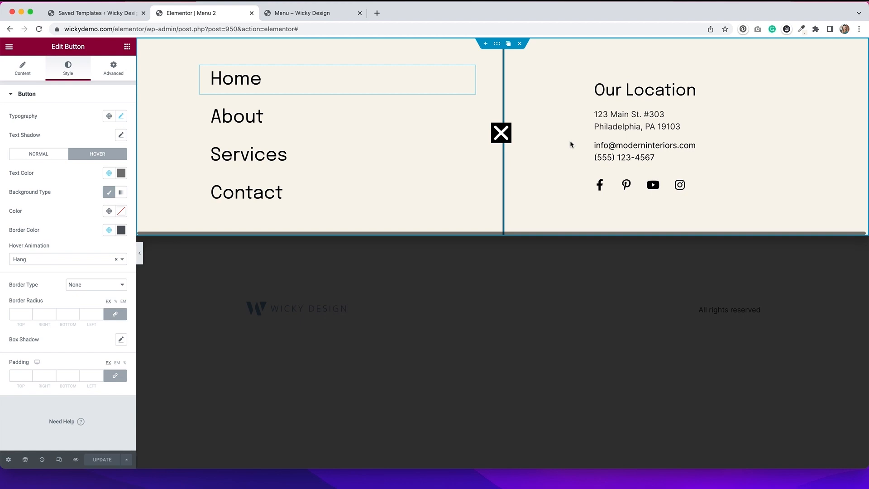
{"action": "mouse_move", "coordinate": [739, 214]}
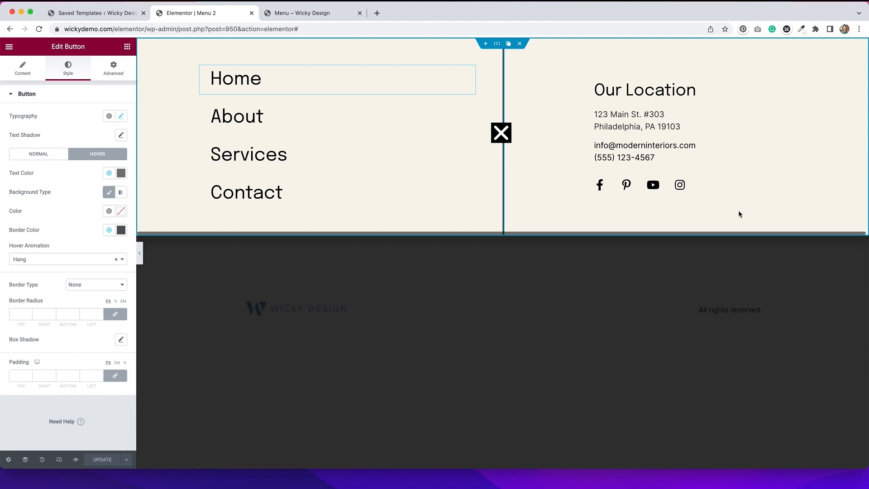
{"action": "mouse_move", "coordinate": [115, 315]}
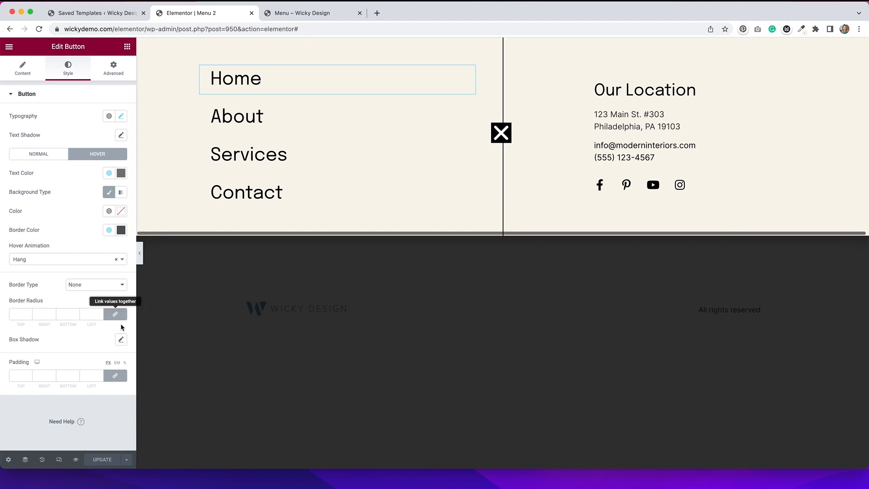
Preview the second menu popup at tablet, then mobile width, and bring up Popup Settings
{"action": "left_click", "coordinate": [59, 459]}
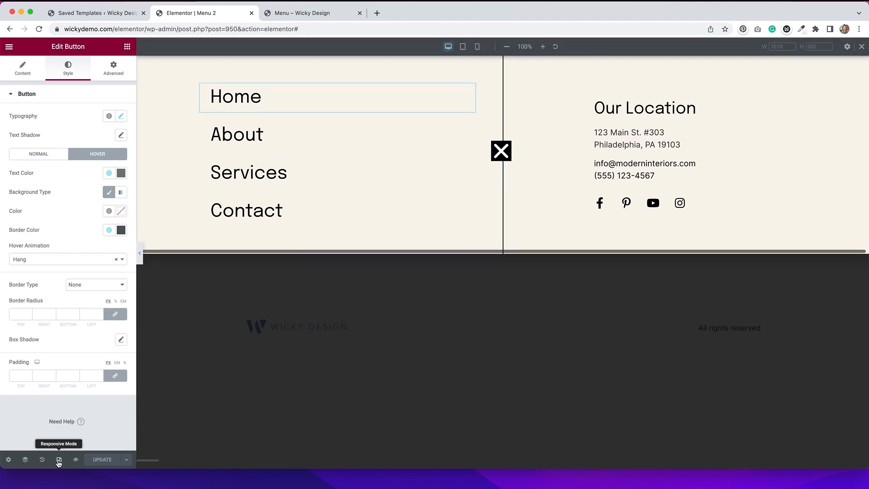
{"action": "left_click", "coordinate": [462, 46]}
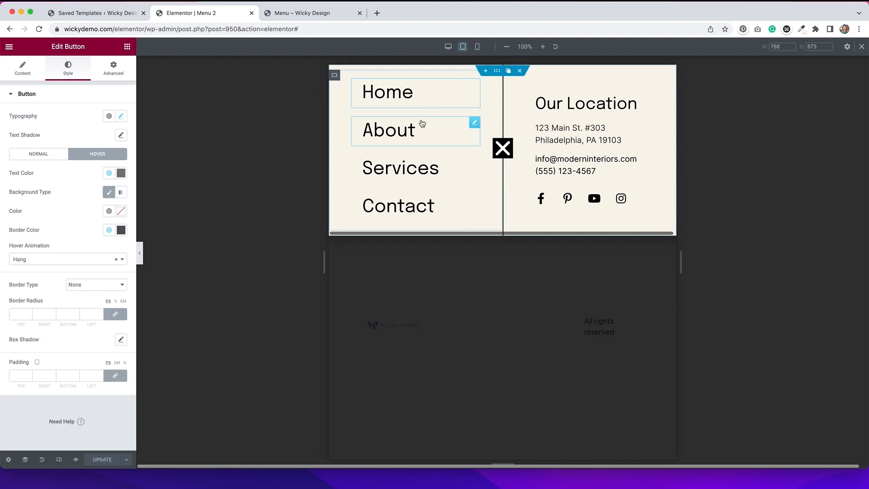
{"action": "left_click", "coordinate": [477, 46]}
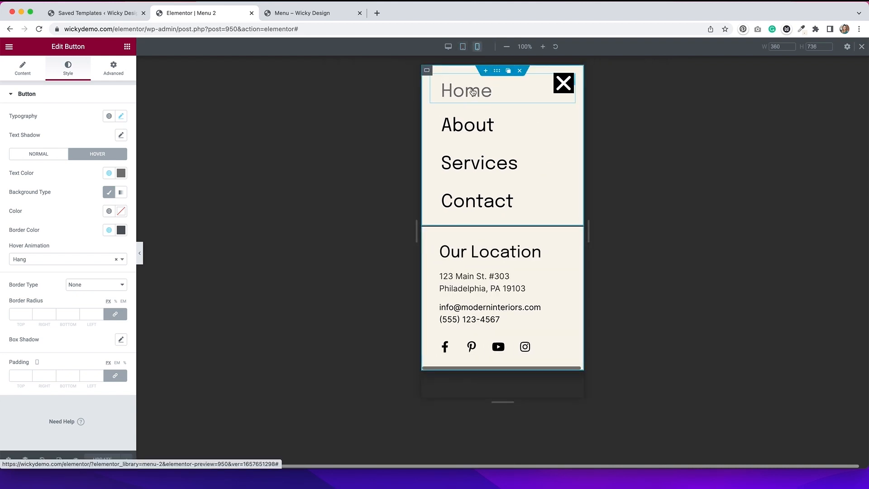
{"action": "mouse_move", "coordinate": [467, 230]}
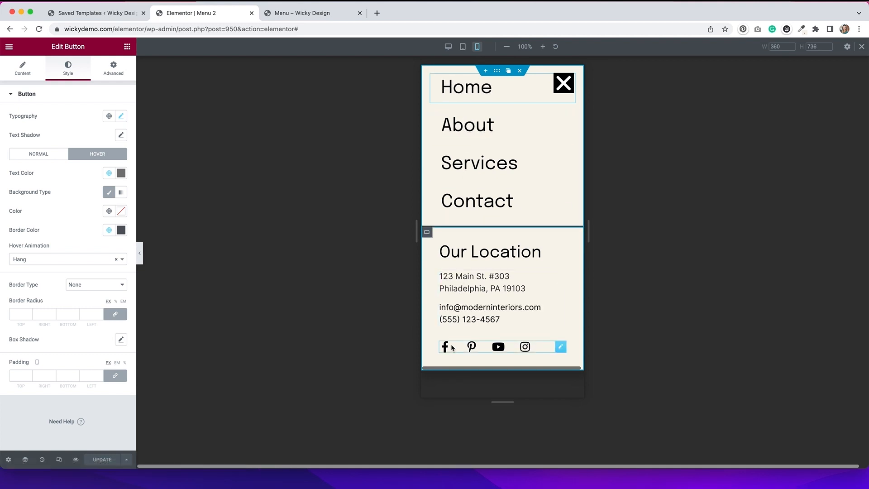
{"action": "mouse_move", "coordinate": [473, 346]}
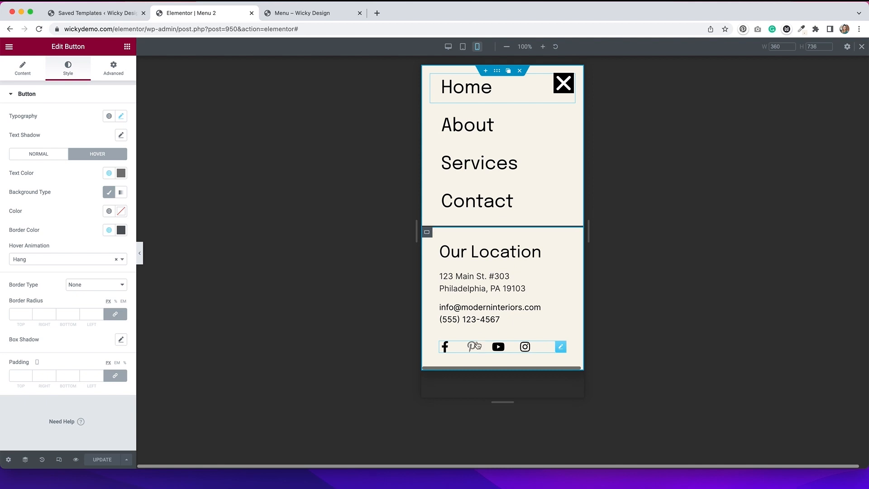
{"action": "mouse_move", "coordinate": [528, 118]}
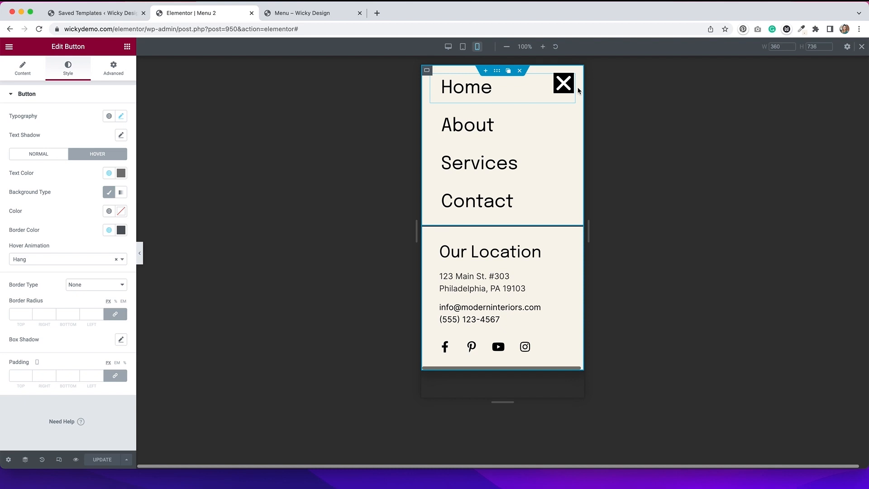
{"action": "mouse_move", "coordinate": [569, 98]}
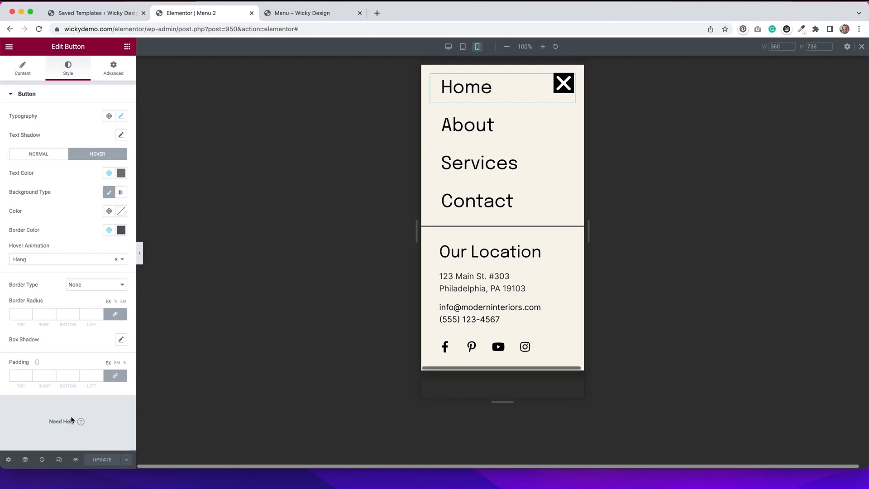
{"action": "left_click", "coordinate": [8, 459]}
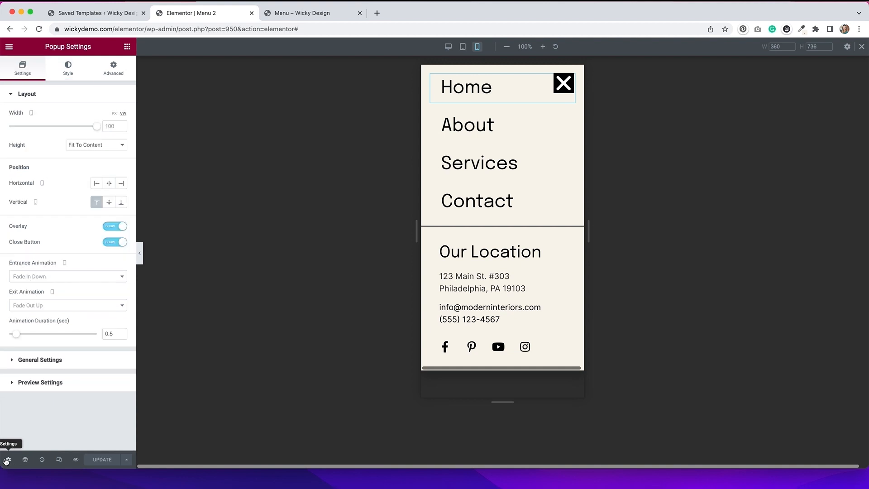
Show the mobile close-button position: inside, vertical 2.7, horizontal 6.3, black background
{"action": "left_click", "coordinate": [68, 68]}
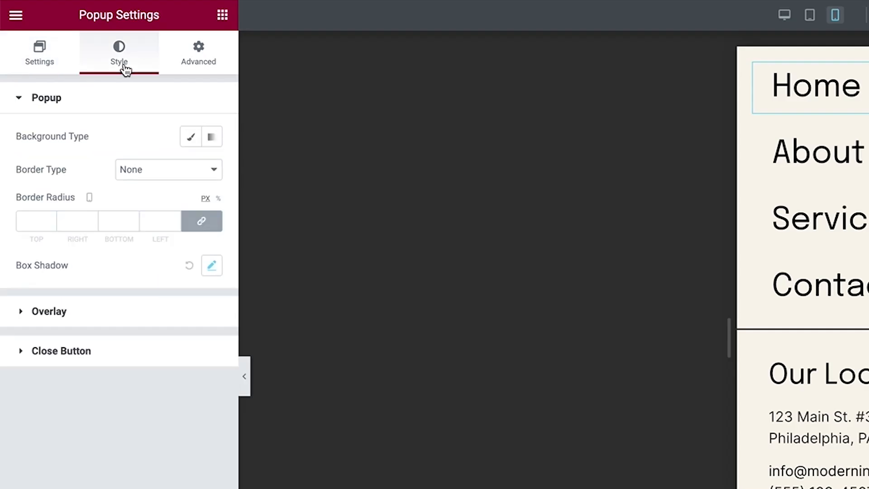
{"action": "left_click", "coordinate": [60, 351]}
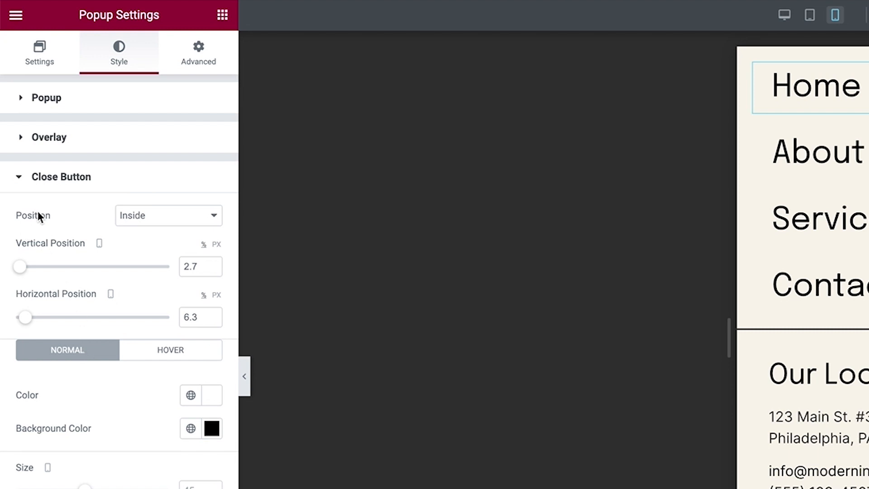
{"action": "mouse_move", "coordinate": [99, 244]}
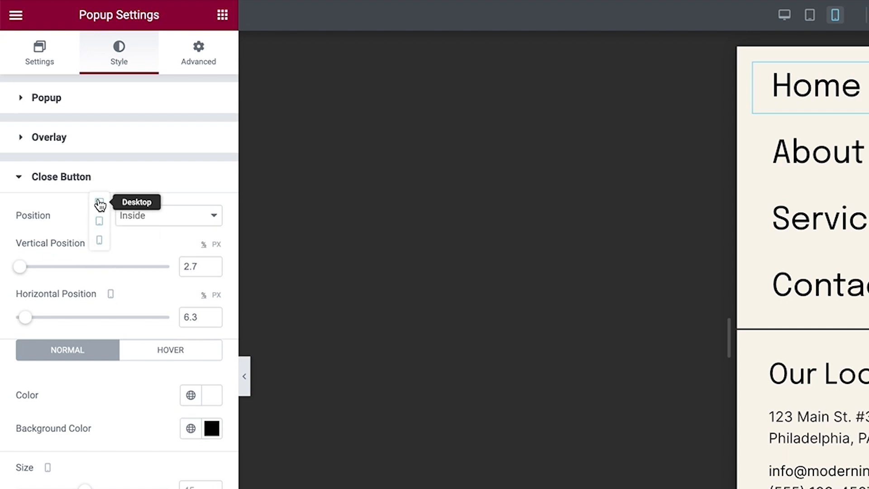
{"action": "mouse_move", "coordinate": [134, 257]}
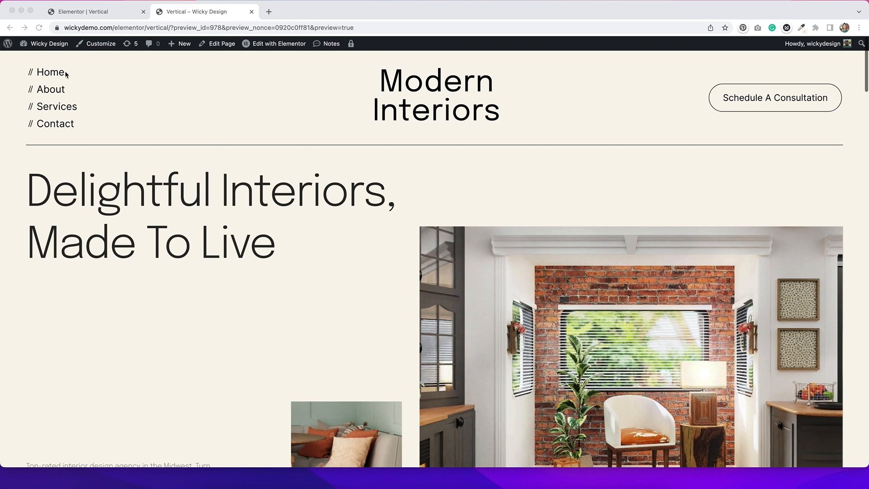
{"action": "mouse_move", "coordinate": [64, 139]}
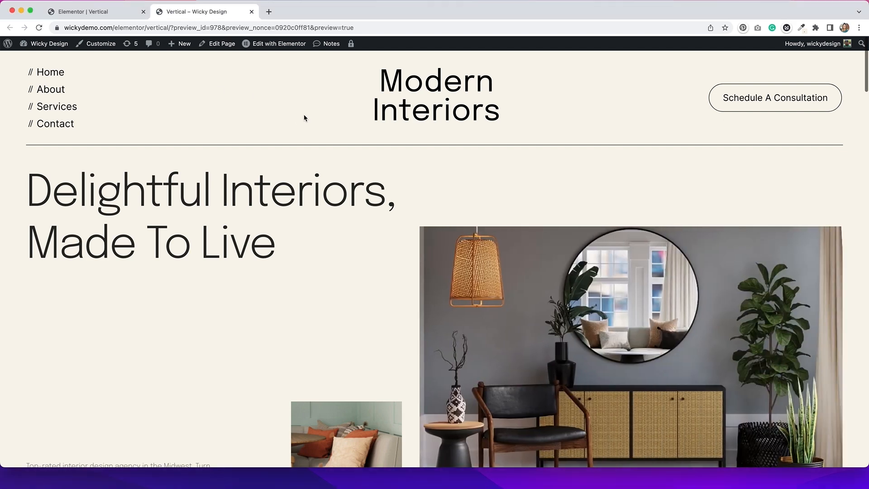
On the live Vertical page, list the editable templates, including the vertical nav Header
{"action": "left_click", "coordinate": [278, 44]}
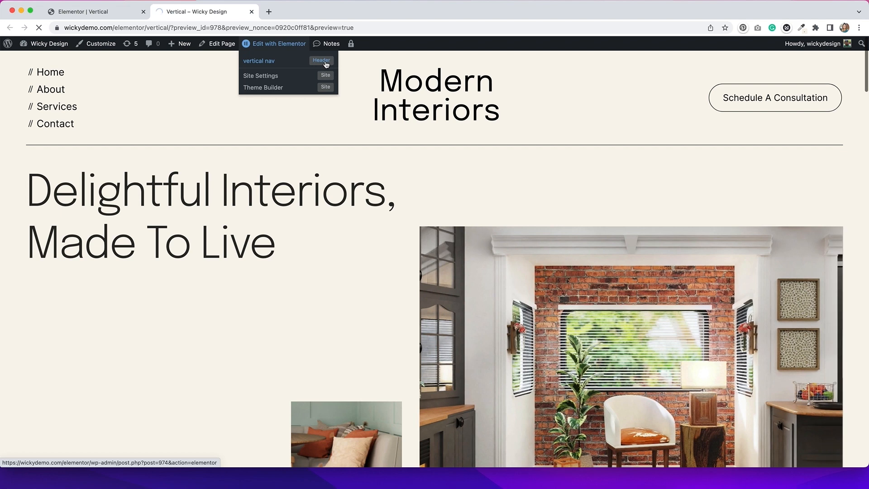
Open the vertical nav Header, expand the Home menu item, and show the icon styling
{"action": "left_click", "coordinate": [259, 61]}
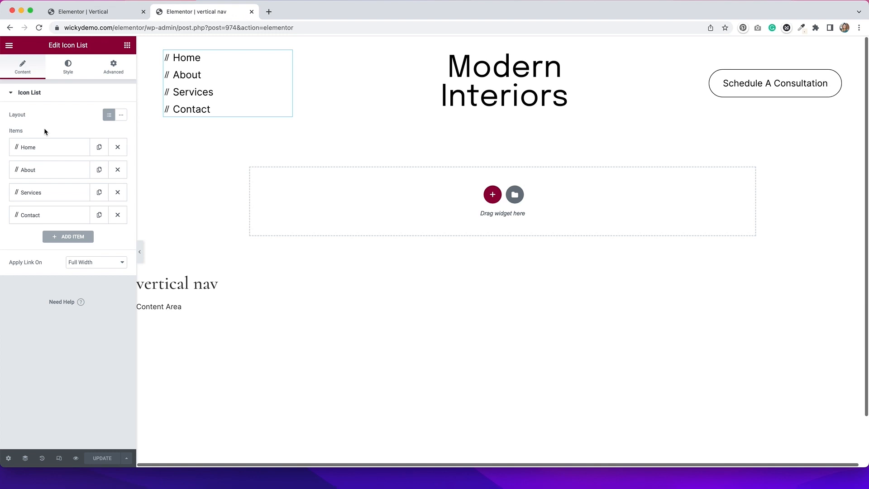
{"action": "left_click", "coordinate": [50, 147]}
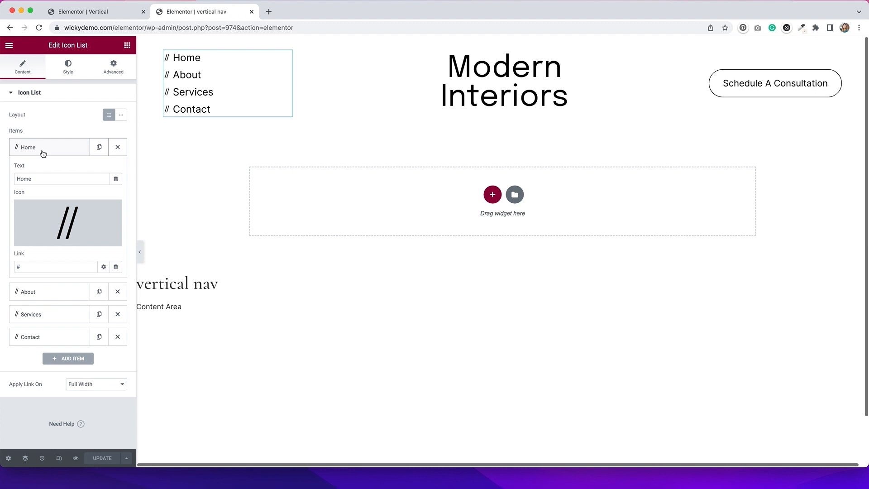
{"action": "mouse_move", "coordinate": [54, 153]}
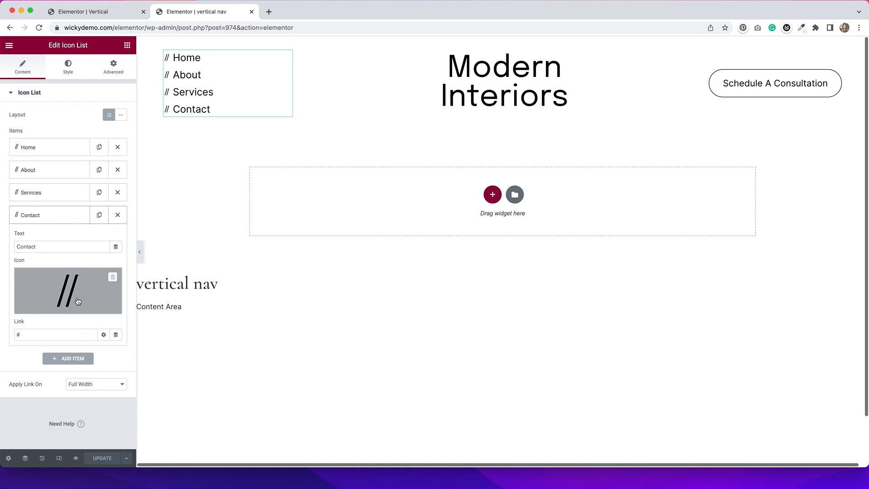
{"action": "left_click", "coordinate": [68, 66]}
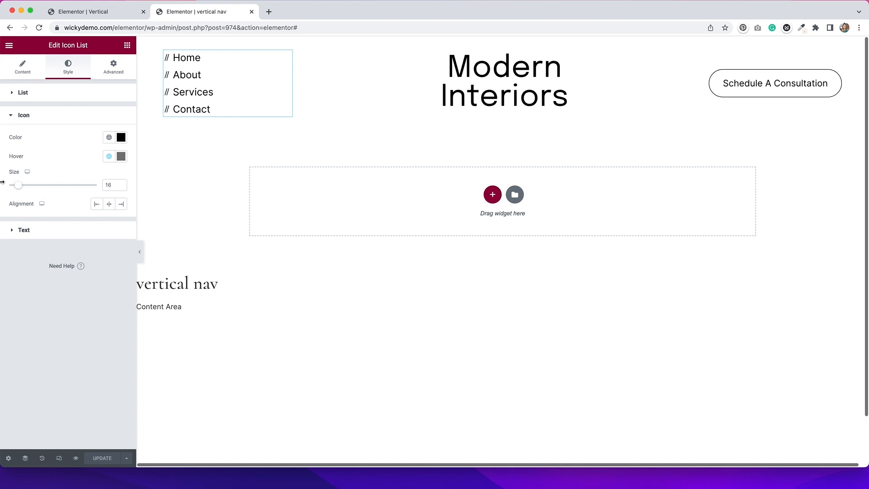
Inspect the nav list's text styling: black text, gray hover, and size-22 typography
{"action": "left_click", "coordinate": [23, 115]}
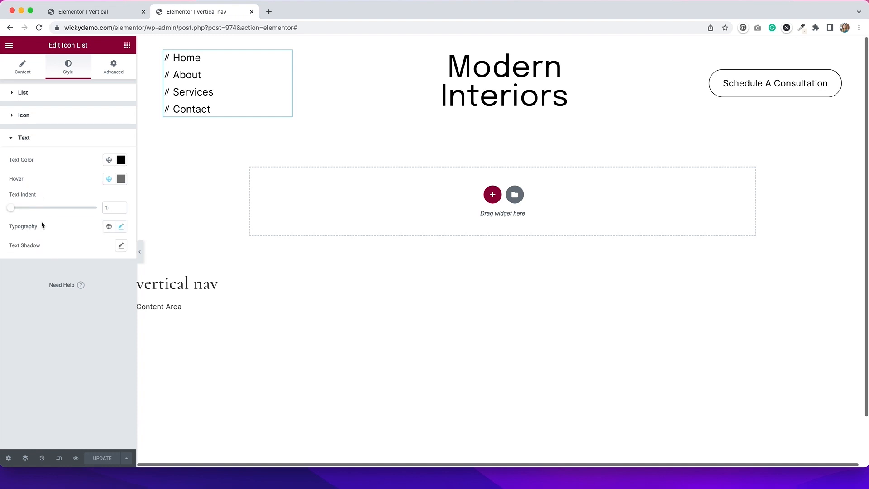
{"action": "mouse_move", "coordinate": [82, 175]}
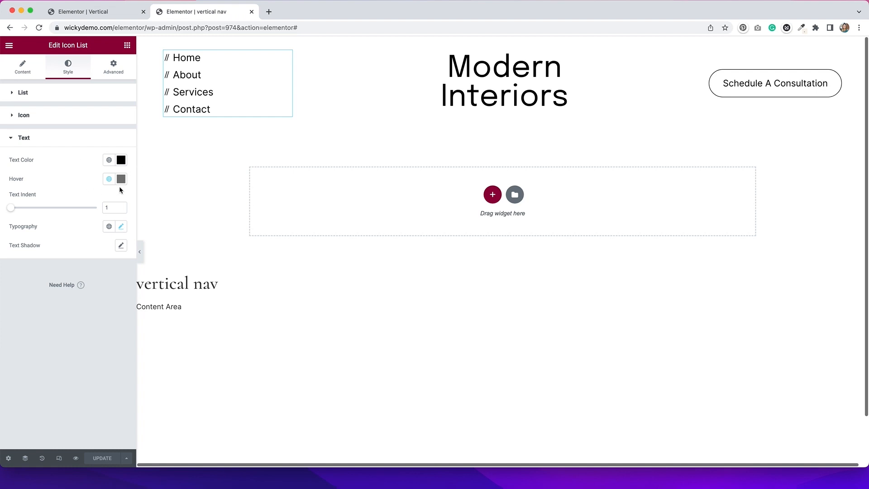
{"action": "mouse_move", "coordinate": [50, 210]}
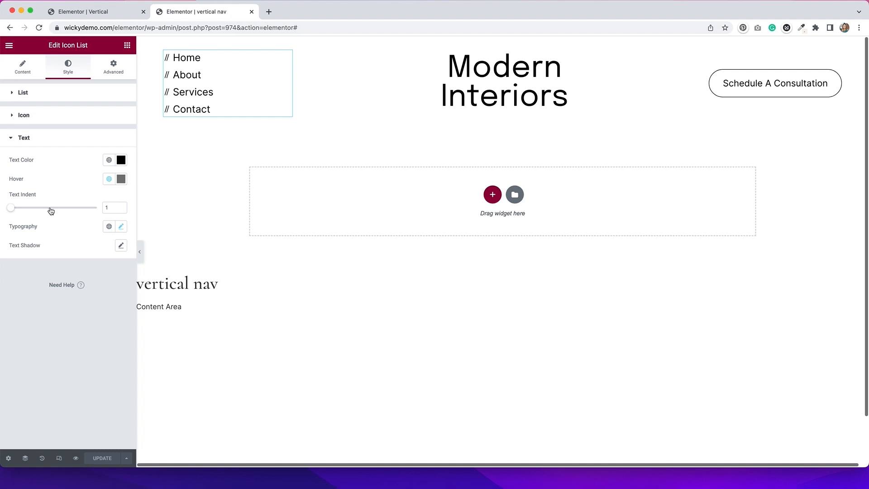
{"action": "left_click", "coordinate": [121, 226]}
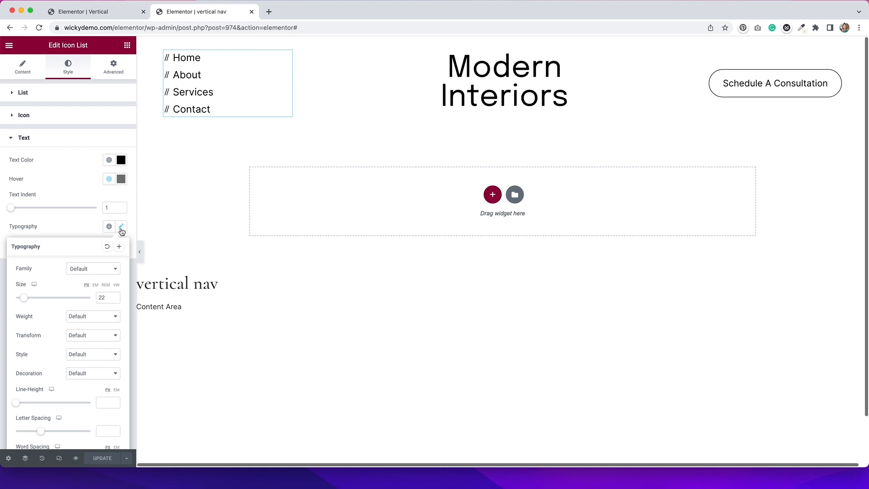
{"action": "mouse_move", "coordinate": [74, 275]}
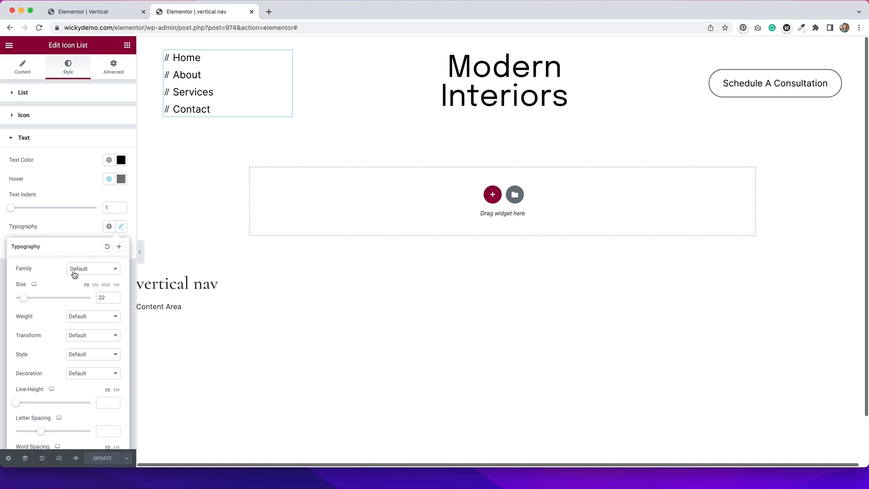
{"action": "left_click", "coordinate": [121, 226]}
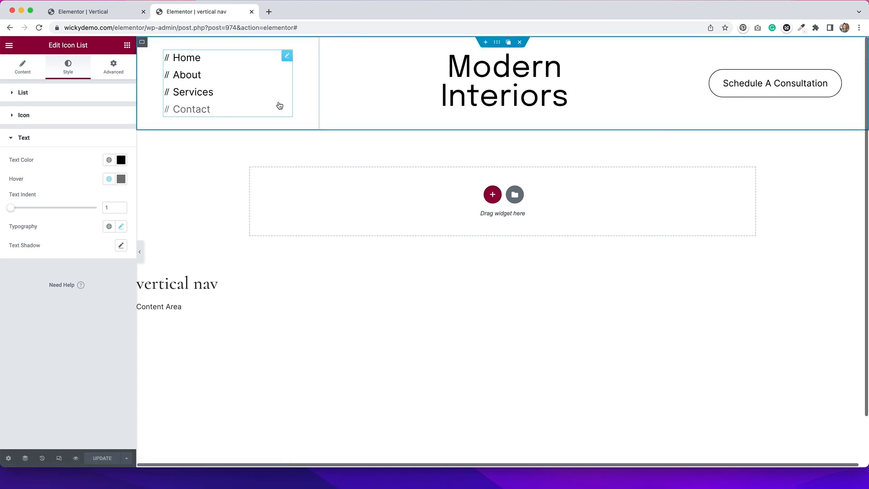
Select the vertical nav header container and confirm Sticky Top on desktop, tablet and mobile
{"action": "left_click", "coordinate": [504, 81]}
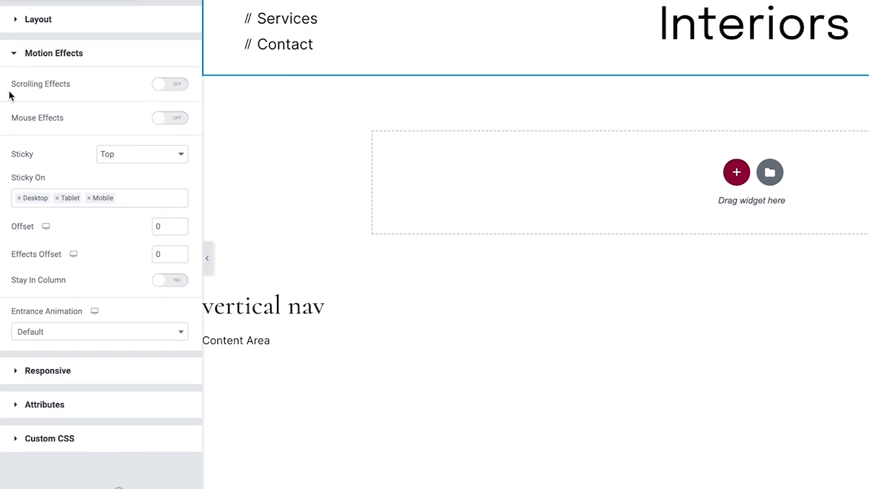
{"action": "mouse_move", "coordinate": [133, 180]}
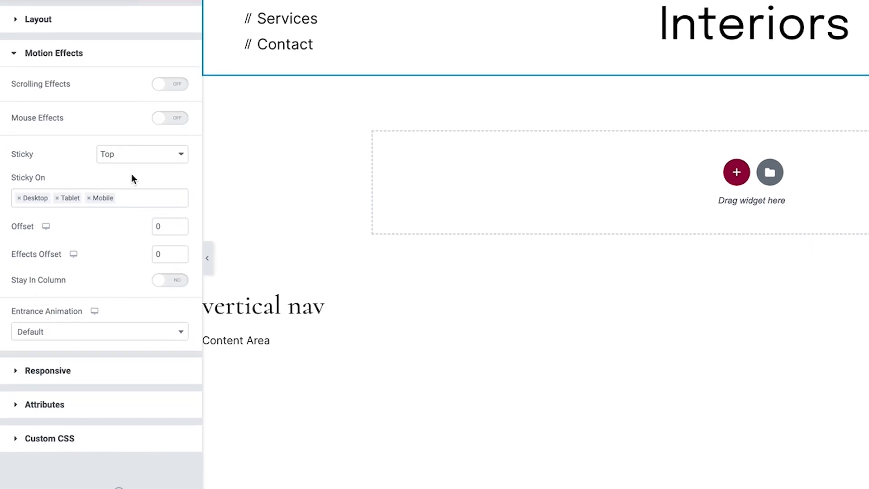
{"action": "mouse_move", "coordinate": [5, 212]}
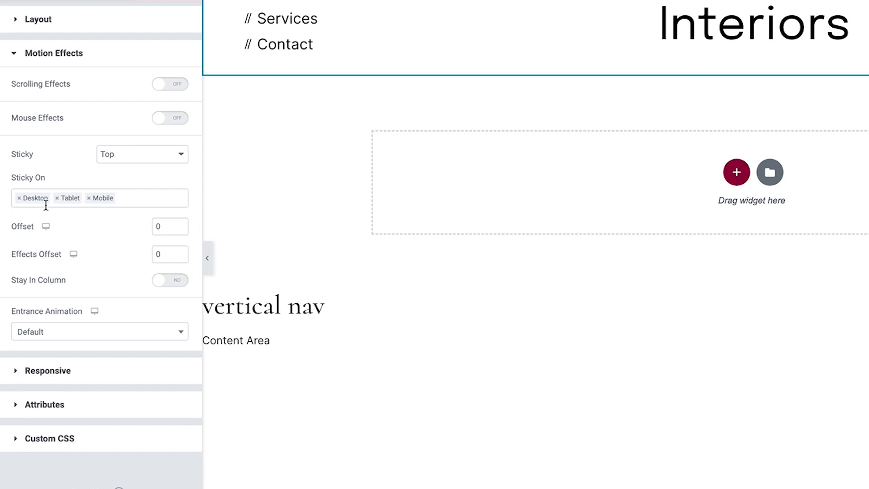
{"action": "mouse_move", "coordinate": [107, 206]}
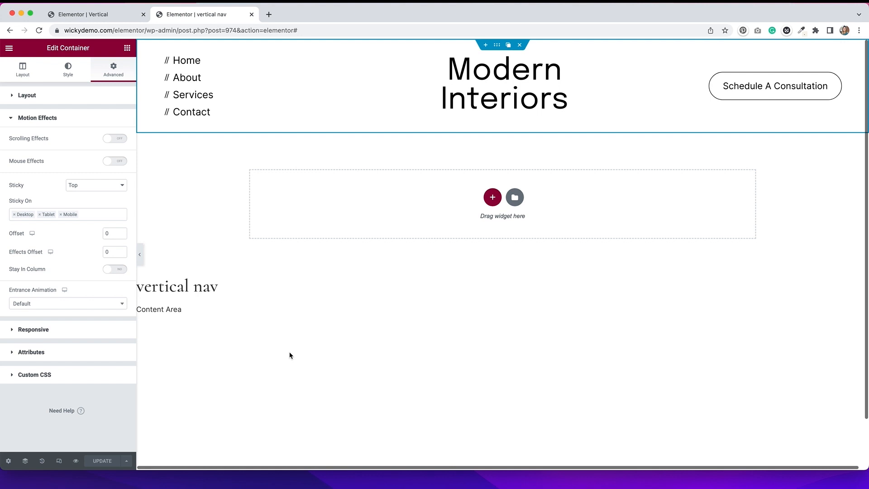
{"action": "mouse_move", "coordinate": [105, 430]}
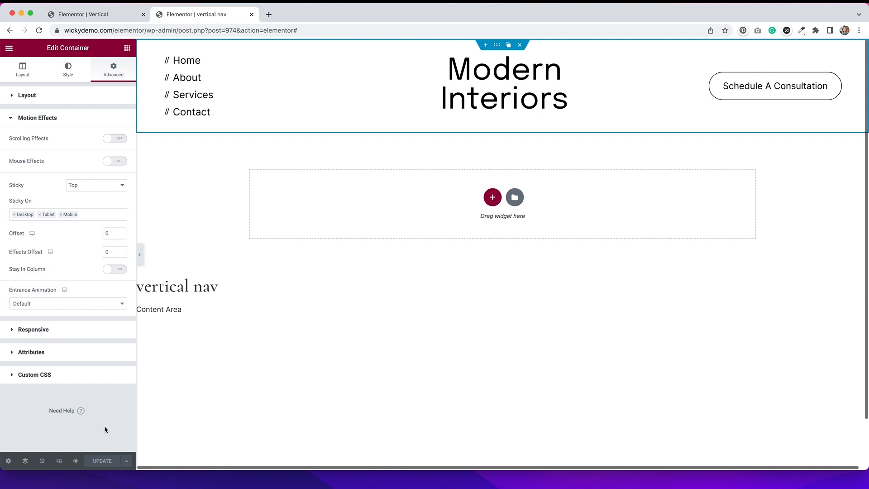
{"action": "mouse_move", "coordinate": [60, 461]}
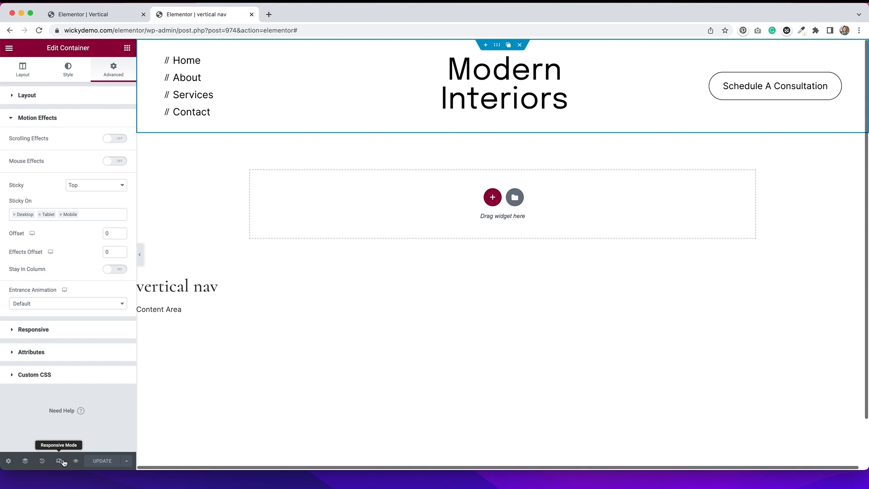
Preview the vertical nav header at tablet, then mobile width, stacked into one column
{"action": "left_click", "coordinate": [60, 461]}
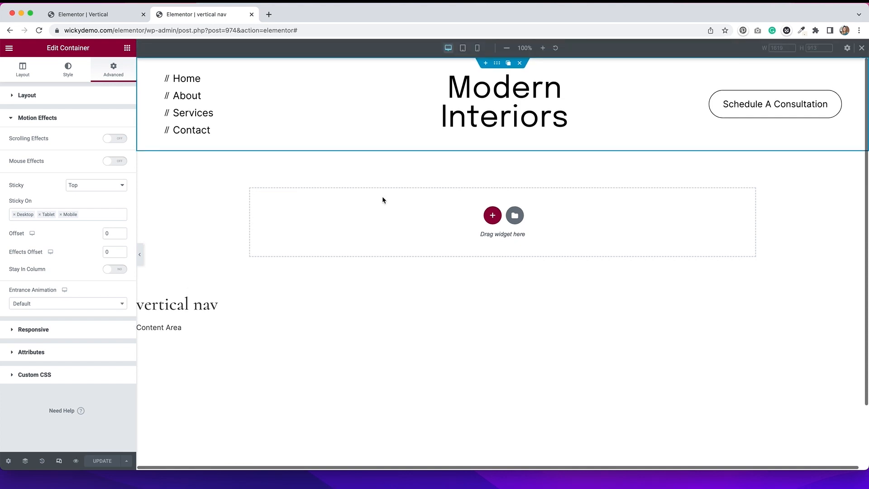
{"action": "left_click", "coordinate": [462, 47]}
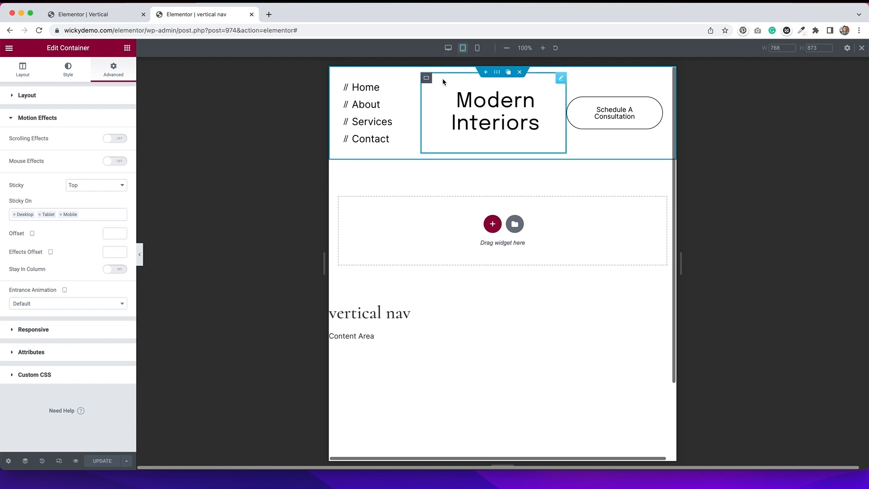
{"action": "mouse_move", "coordinate": [478, 47]}
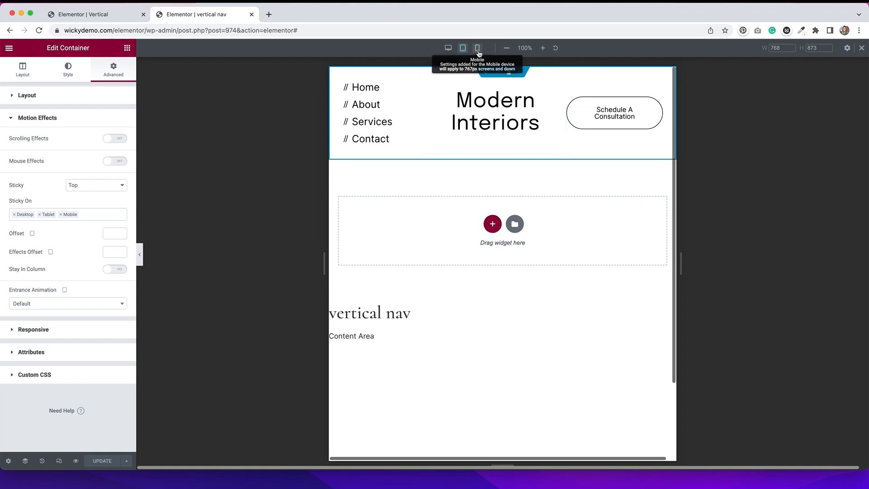
{"action": "left_click", "coordinate": [478, 47]}
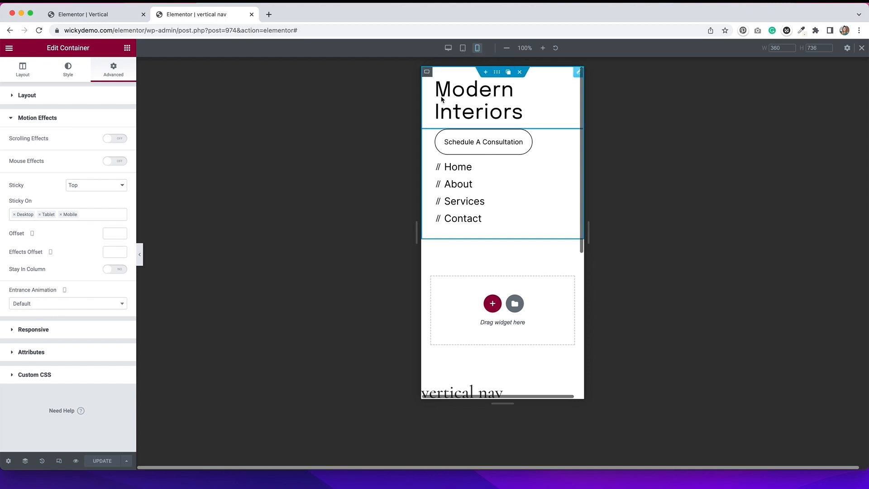
{"action": "mouse_move", "coordinate": [562, 103]}
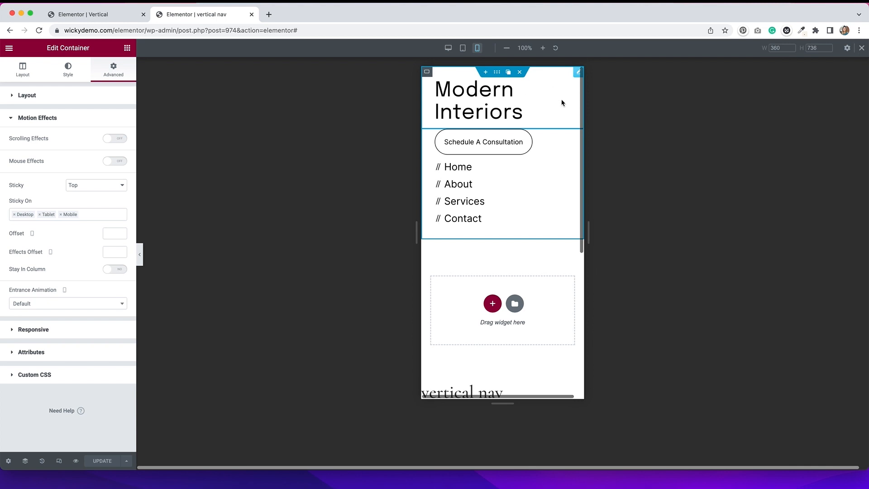
{"action": "mouse_move", "coordinate": [546, 122]}
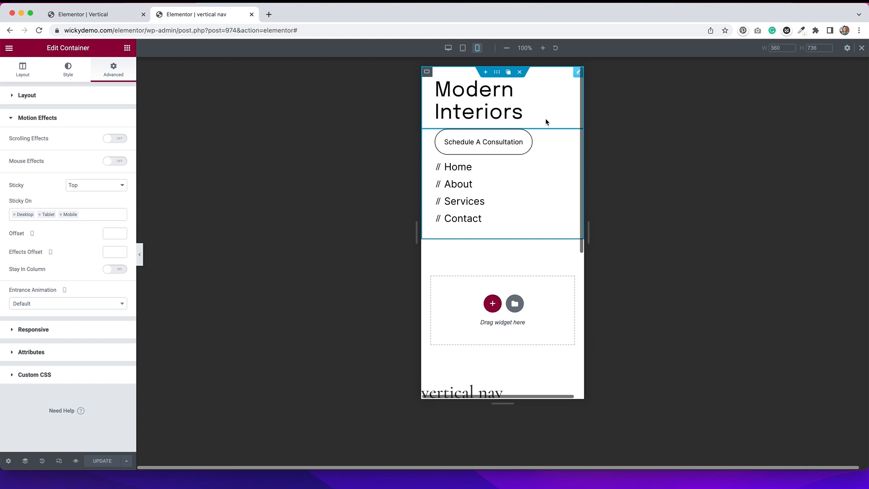